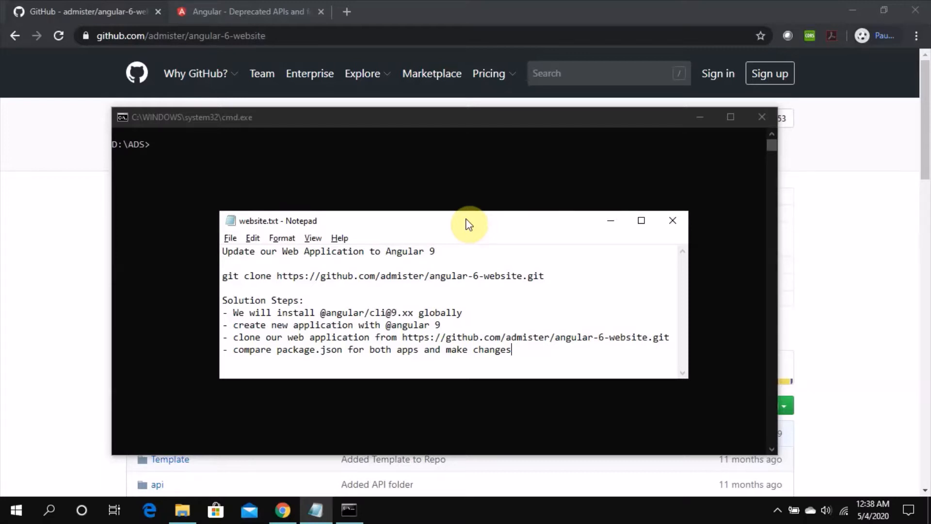
mouse_move(326, 304)
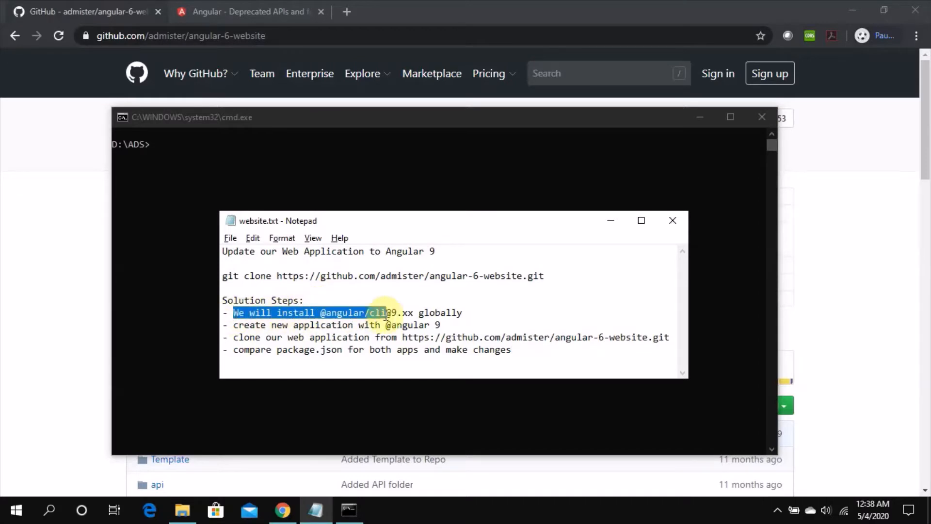
Highlight the install-Angular-9-CLI step in website.txt, then bring the command prompt forward
left_click_drag(383, 312, 433, 313)
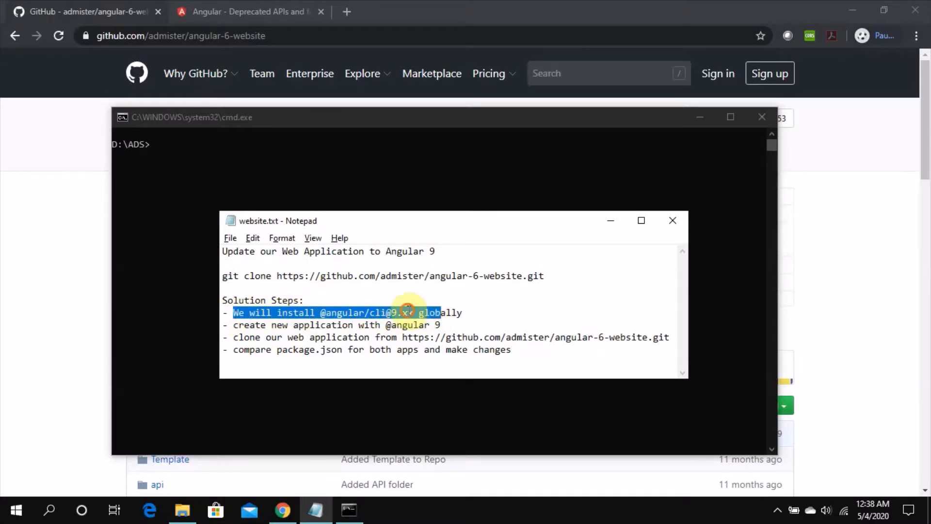
left_click(414, 313)
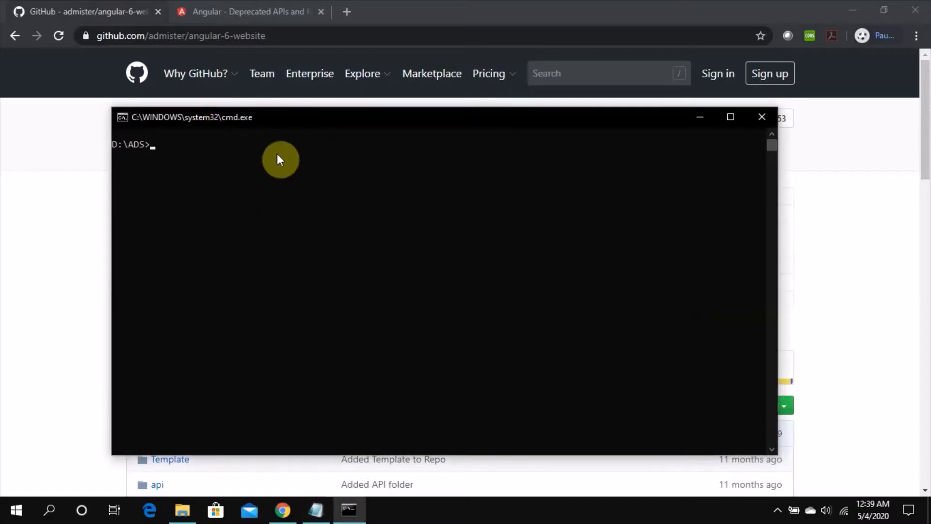
type("np")
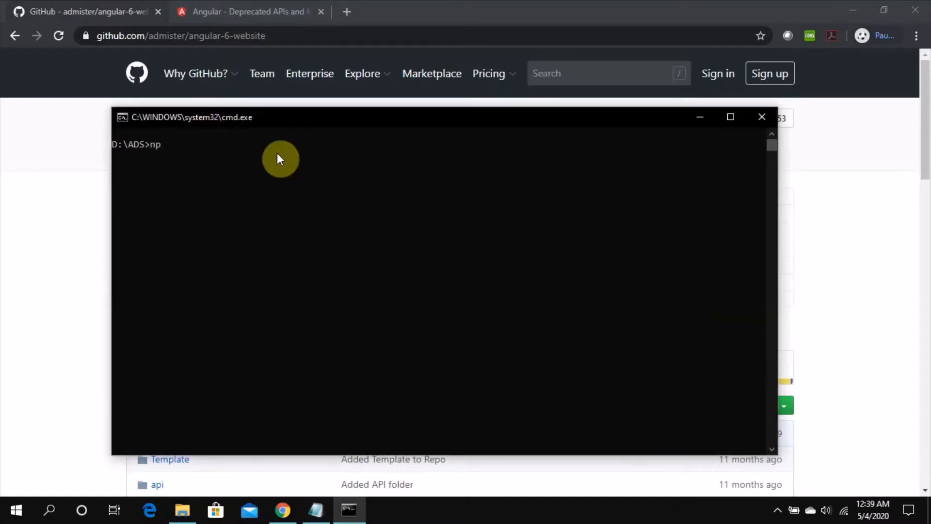
type("m in")
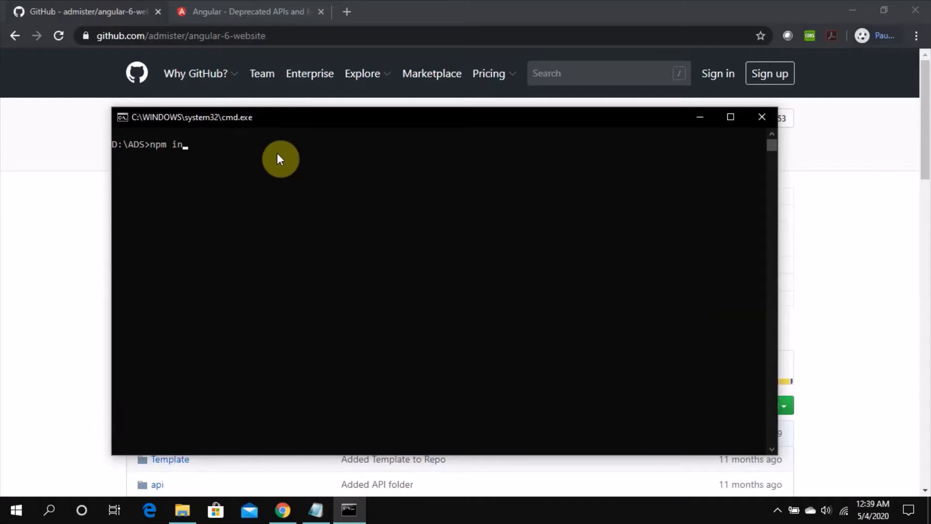
type("stall")
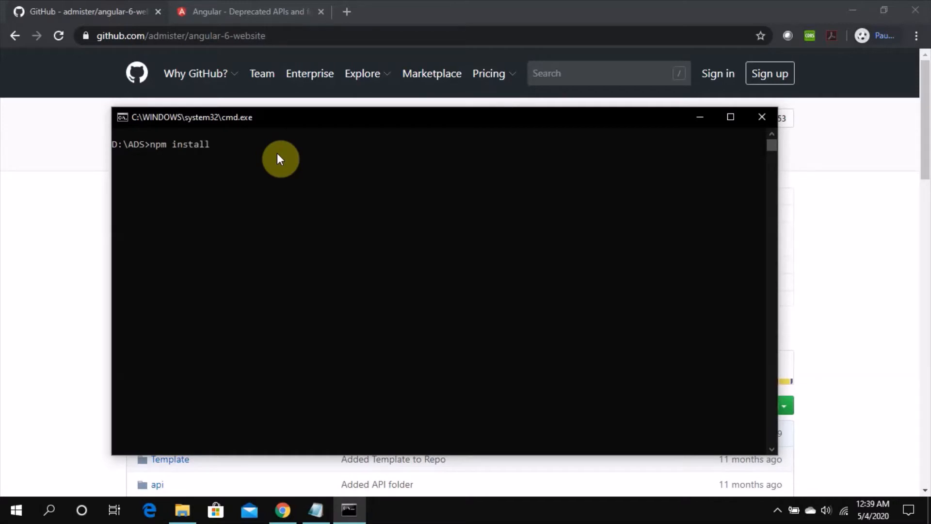
type("@angu")
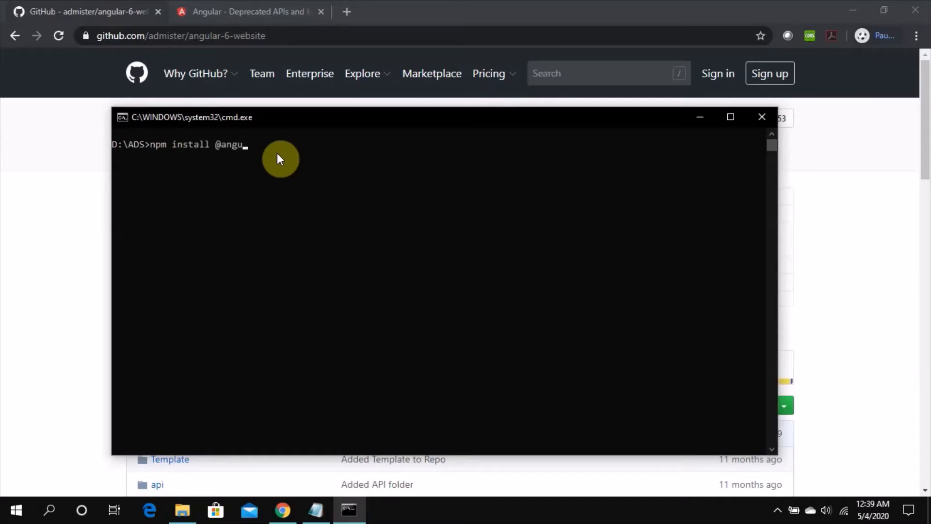
type("lar")
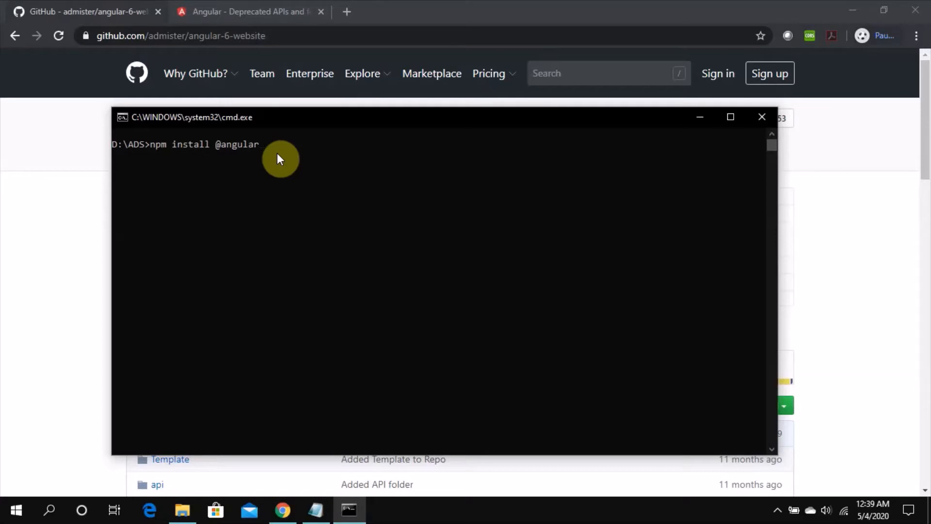
type("/cli")
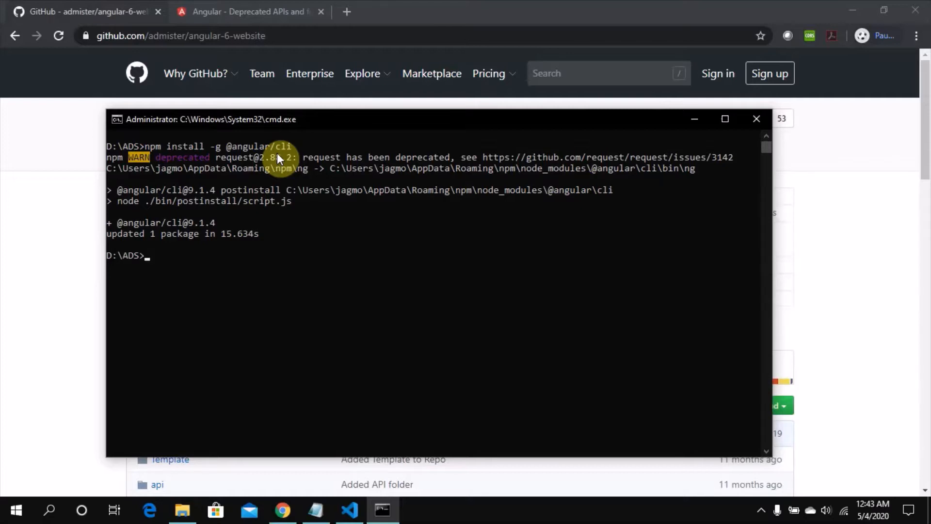
Generate the app9 project with ng new, enabling routing and choosing CSS
type("ng new")
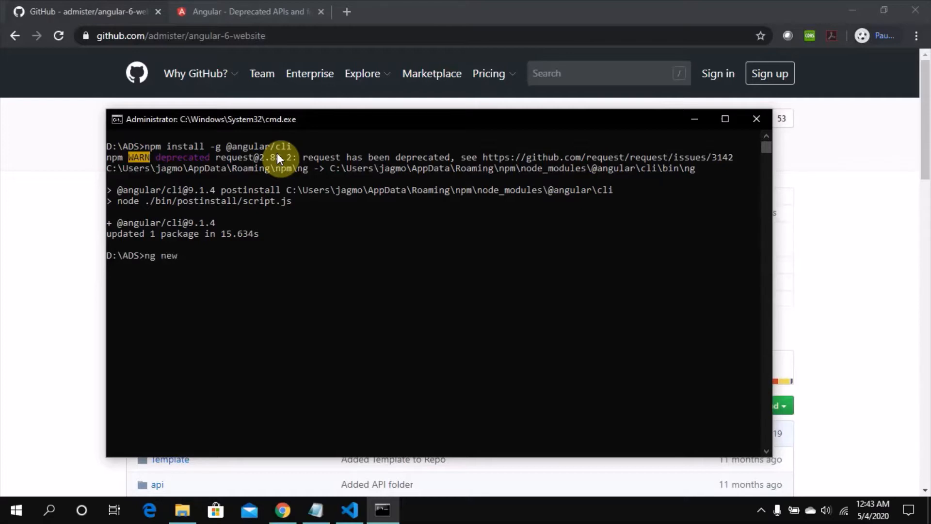
type("app")
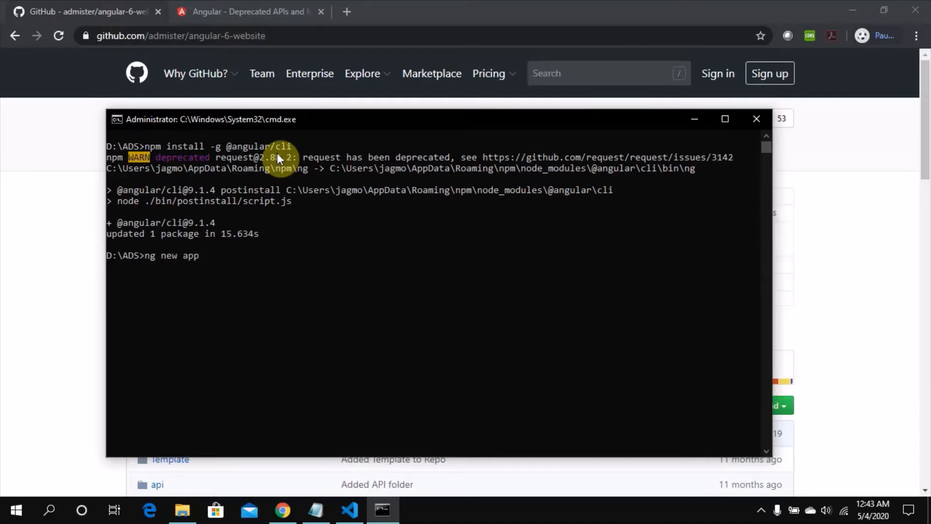
type("9")
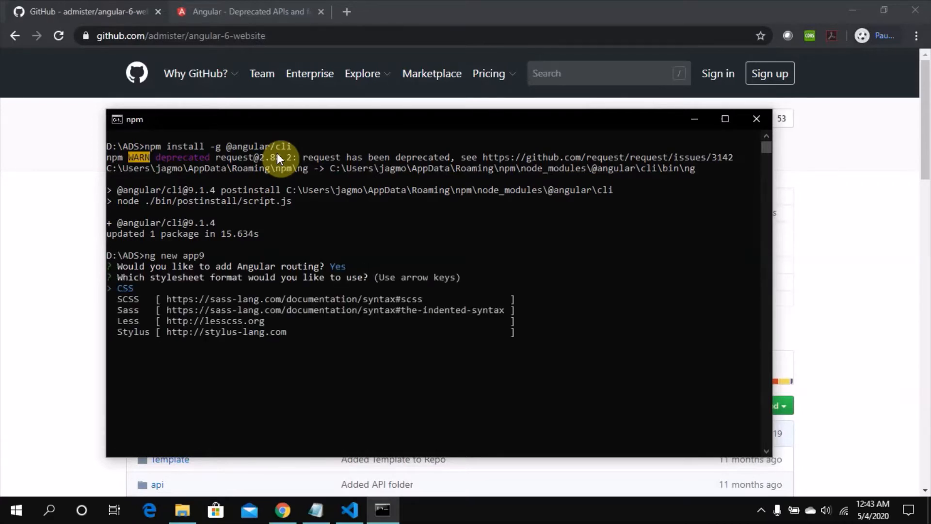
key("enter")
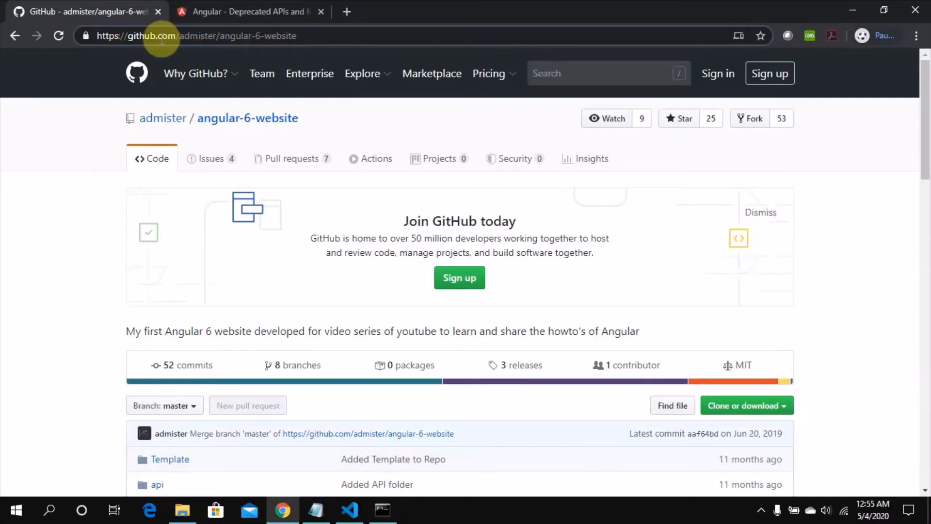
mouse_move(248, 36)
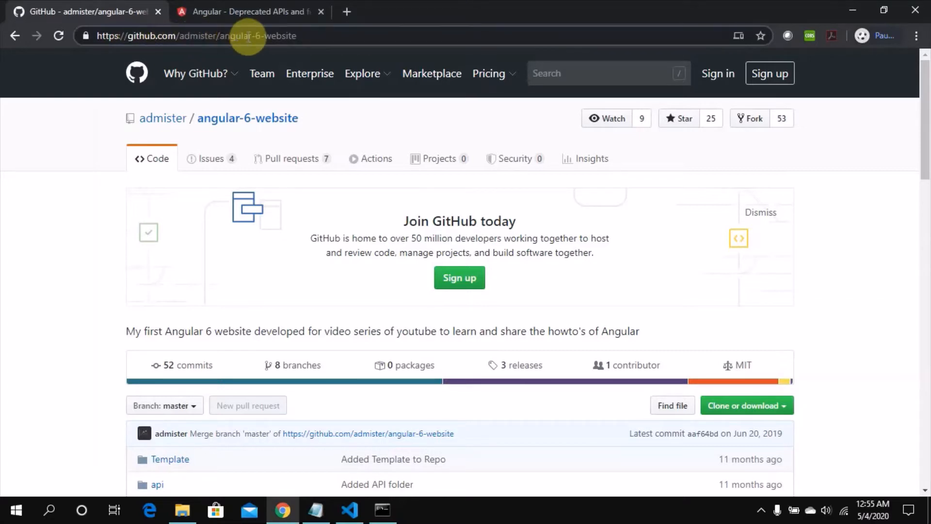
Copy the repository's HTTPS URL from the Clone or download panel
scroll("down", 3)
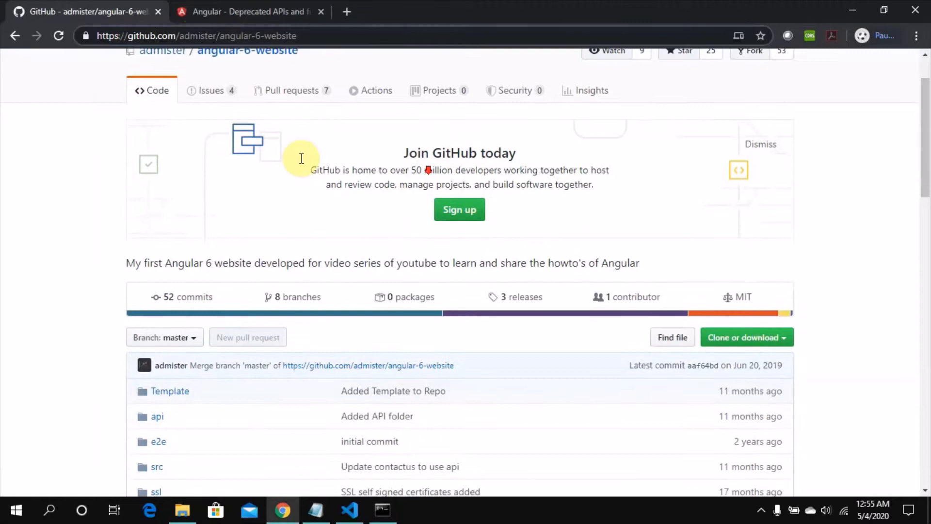
scroll("down", 3)
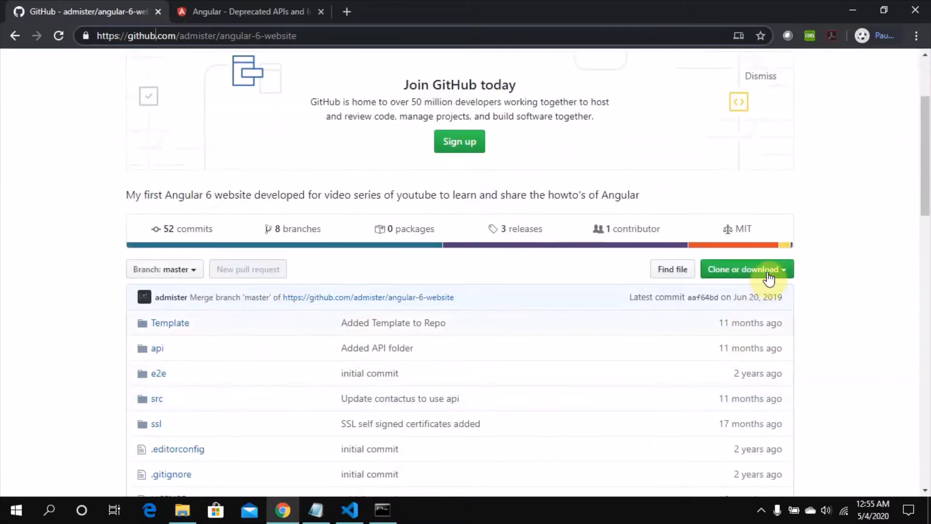
left_click(743, 270)
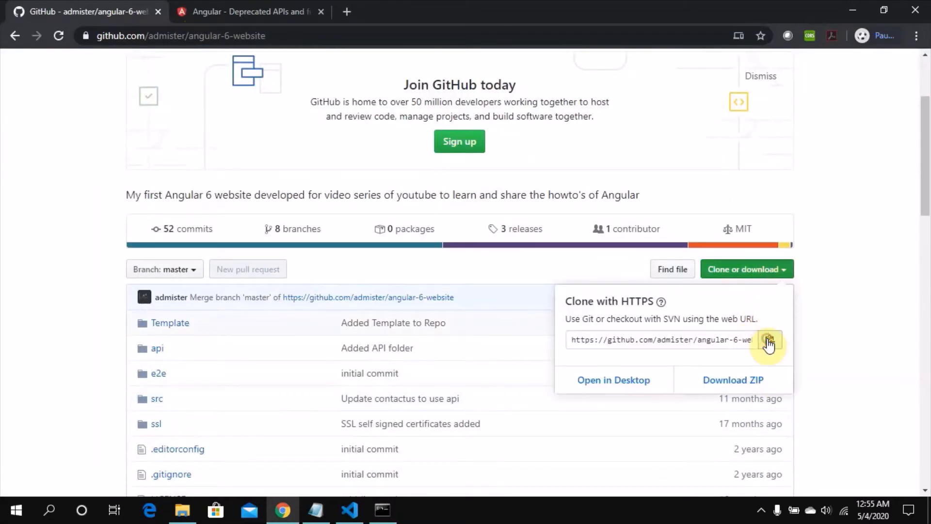
left_click(382, 510)
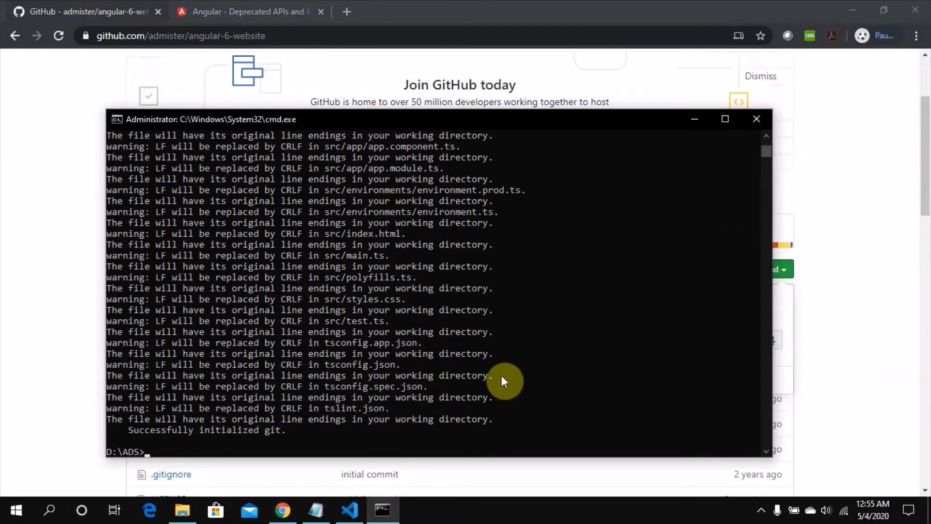
Git clone angular-6-website into D:\ADS, then switch to VS Code
type("git")
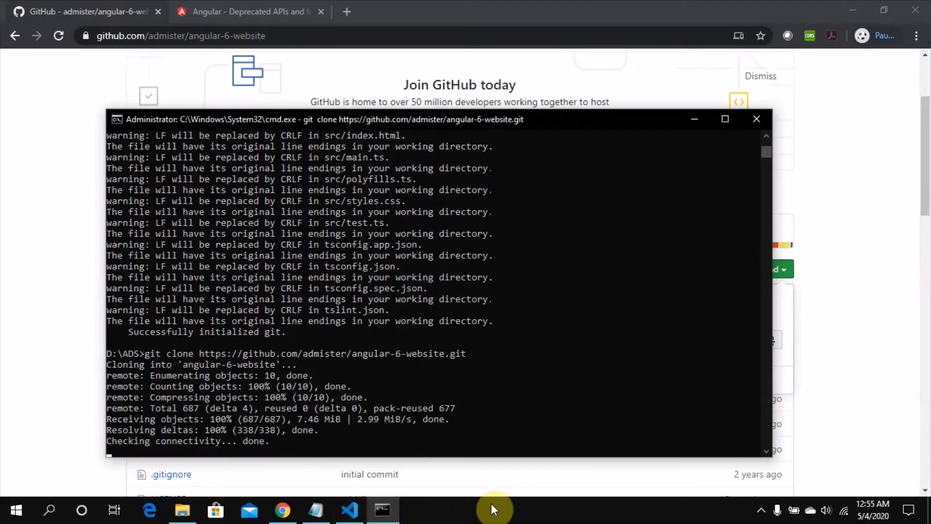
left_click(349, 510)
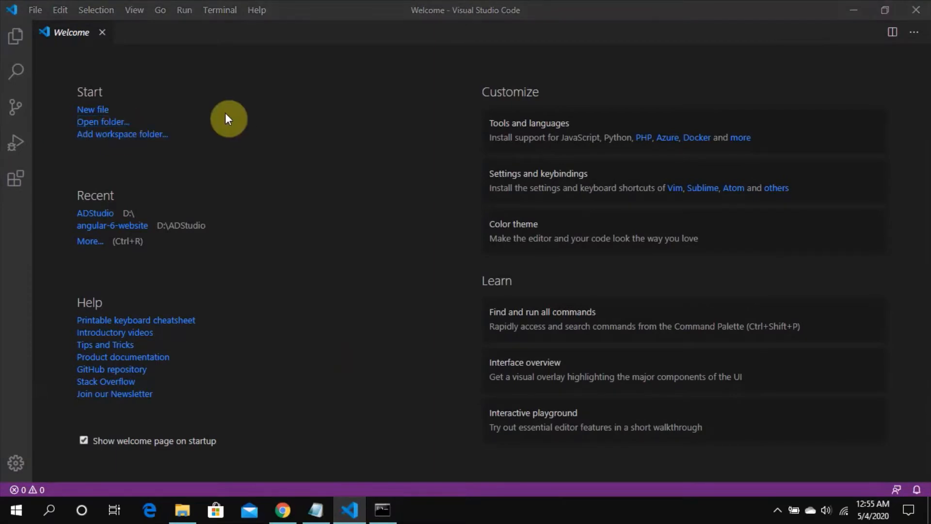
Open D:\ADS as the VS Code workspace folder
left_click(103, 122)
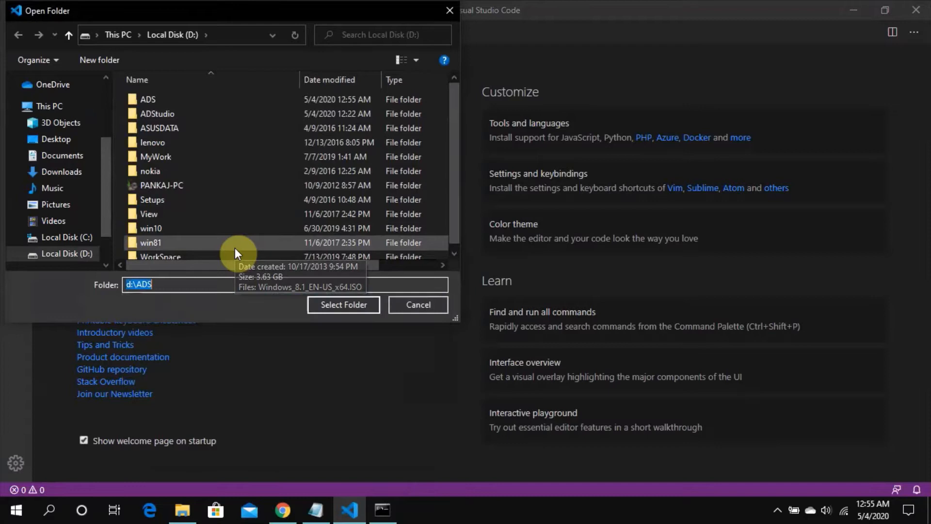
double_click(148, 99)
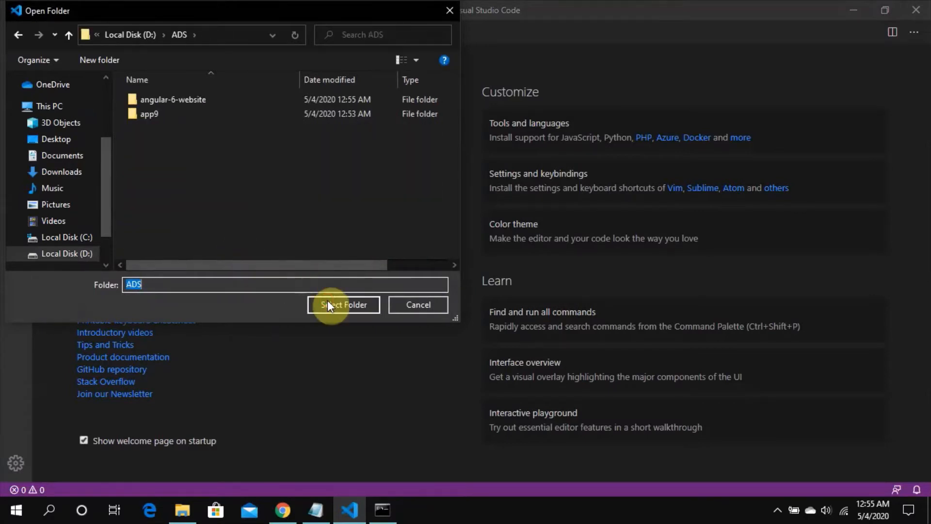
left_click(343, 305)
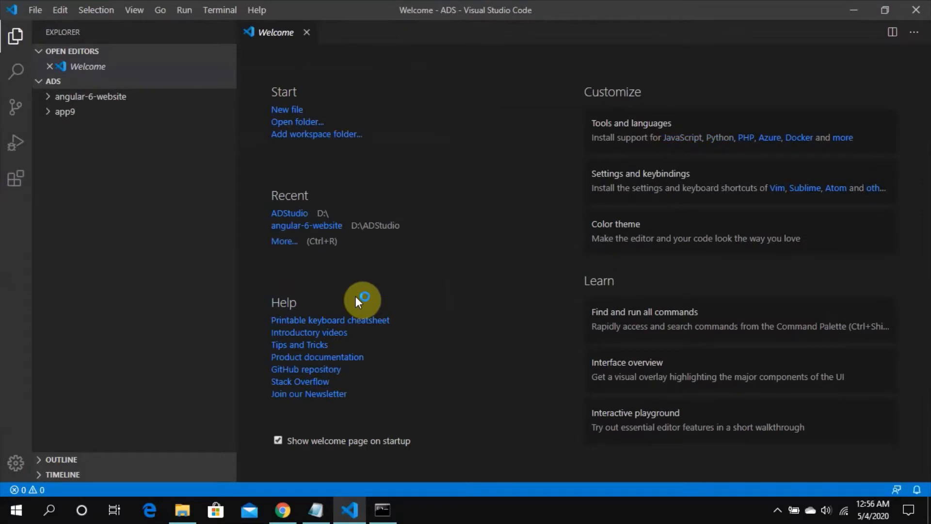
Expand app9 and open its package.json listing the Angular 9.1.4 dependencies
left_click(64, 112)
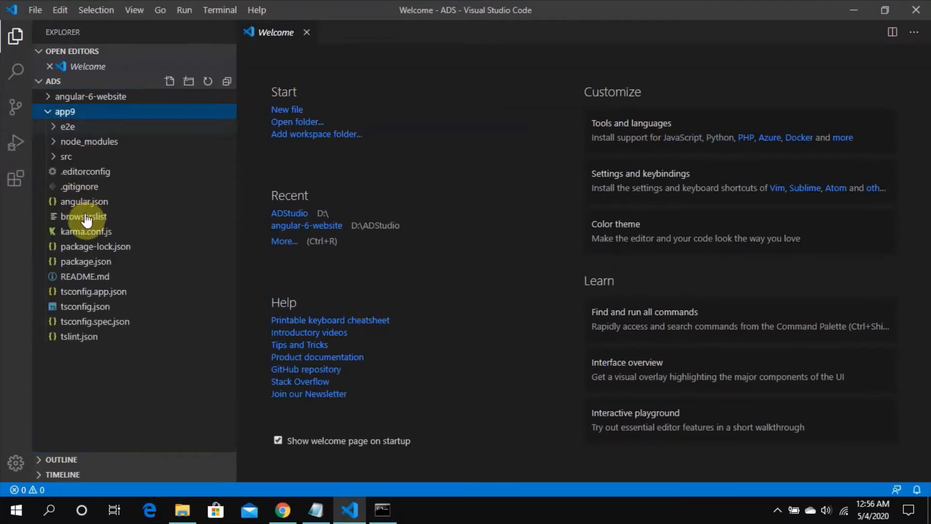
mouse_move(83, 330)
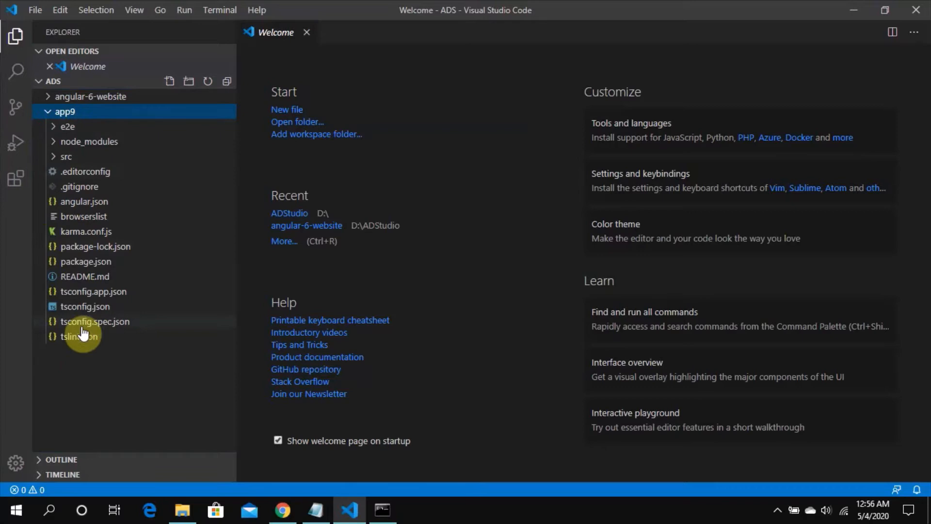
mouse_move(101, 141)
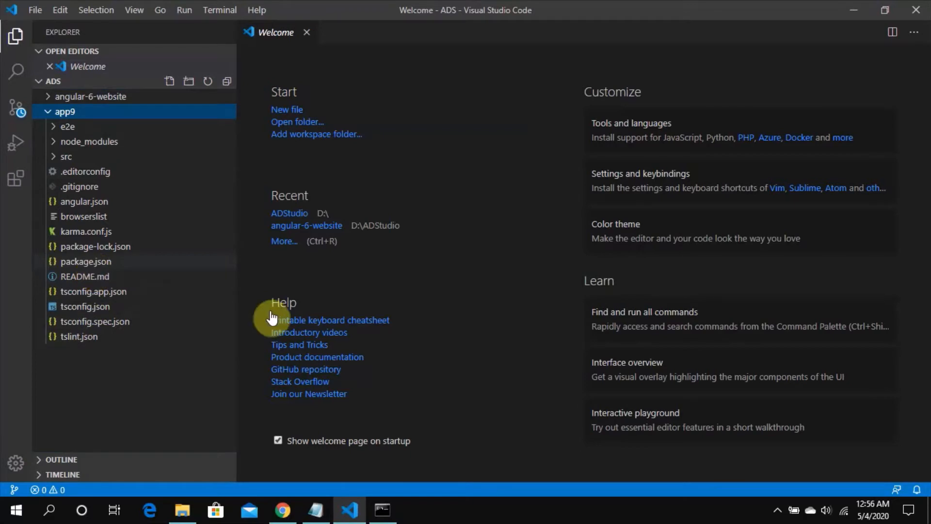
double_click(86, 261)
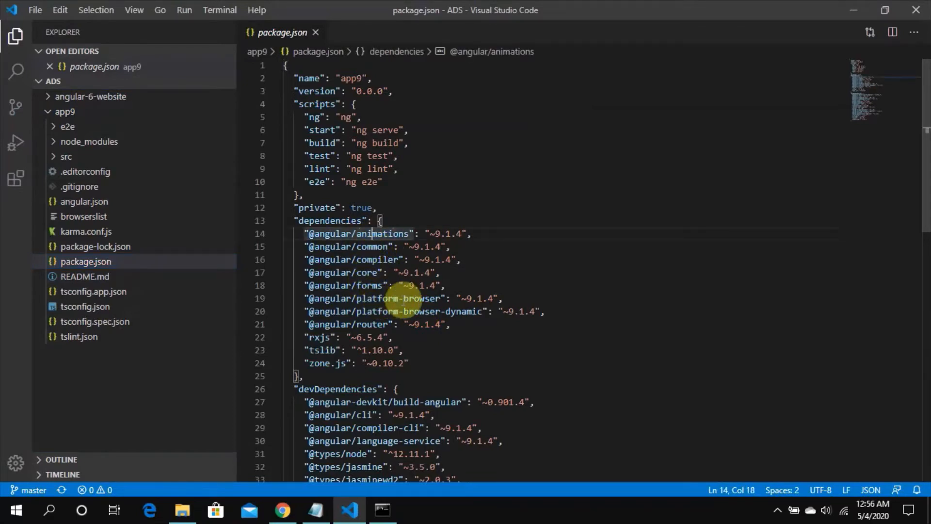
mouse_move(451, 318)
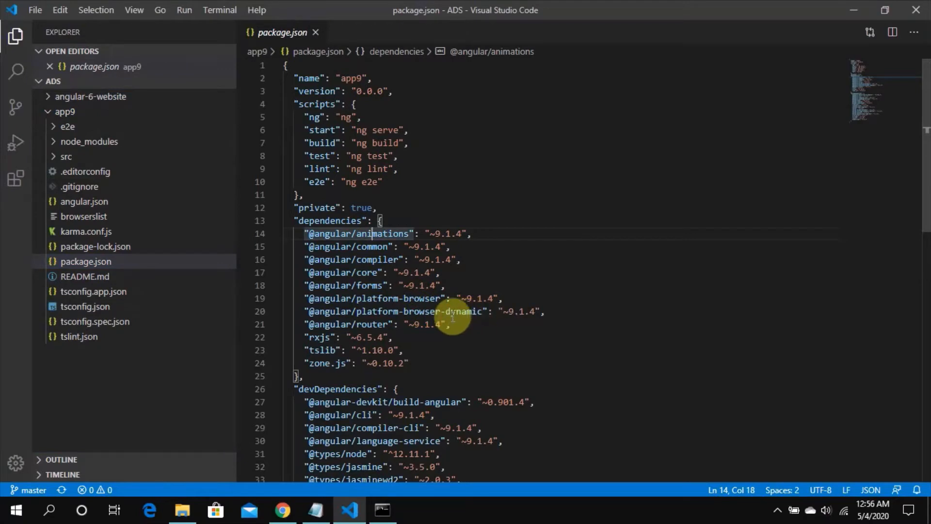
mouse_move(469, 336)
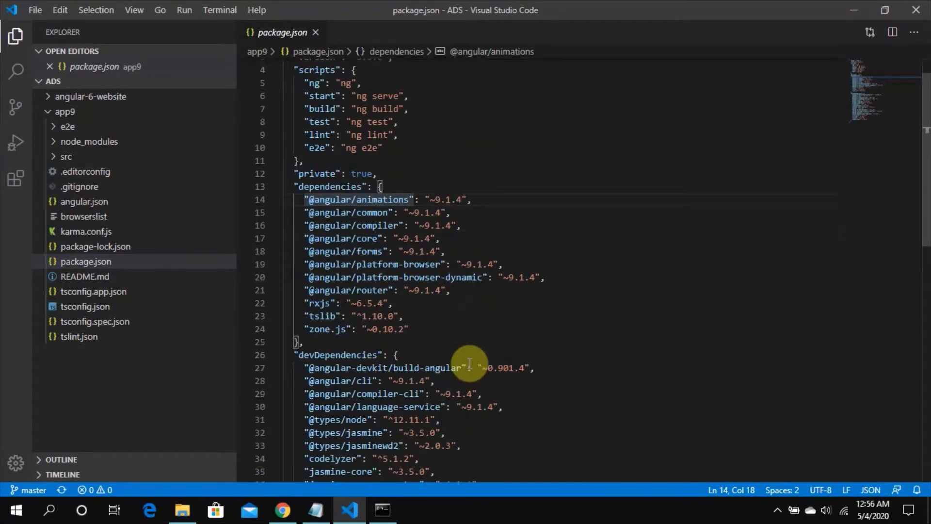
mouse_move(330, 333)
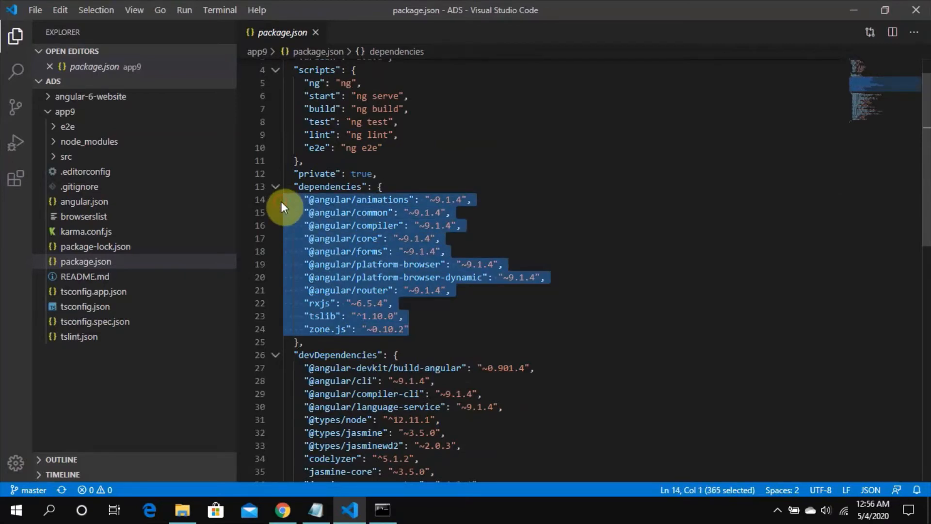
mouse_move(401, 217)
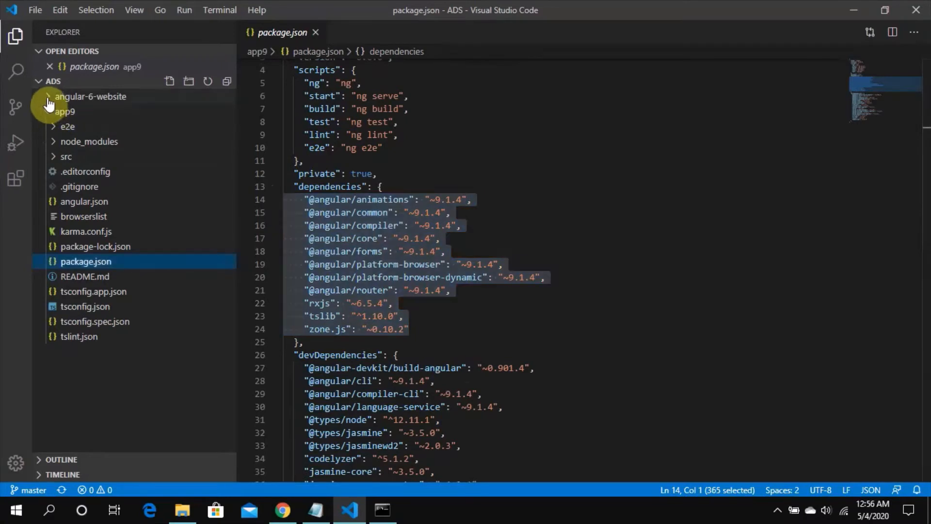
Delete the website's package-lock.json
left_click(91, 96)
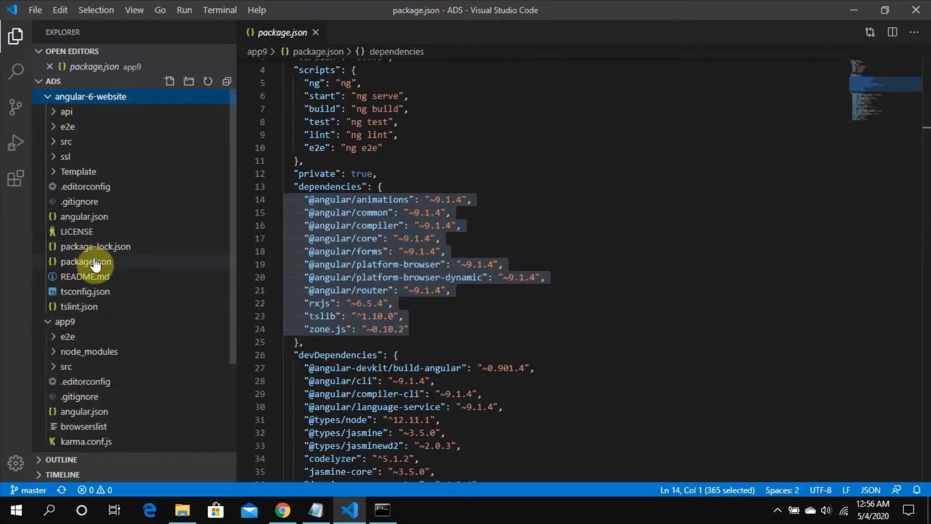
mouse_move(98, 254)
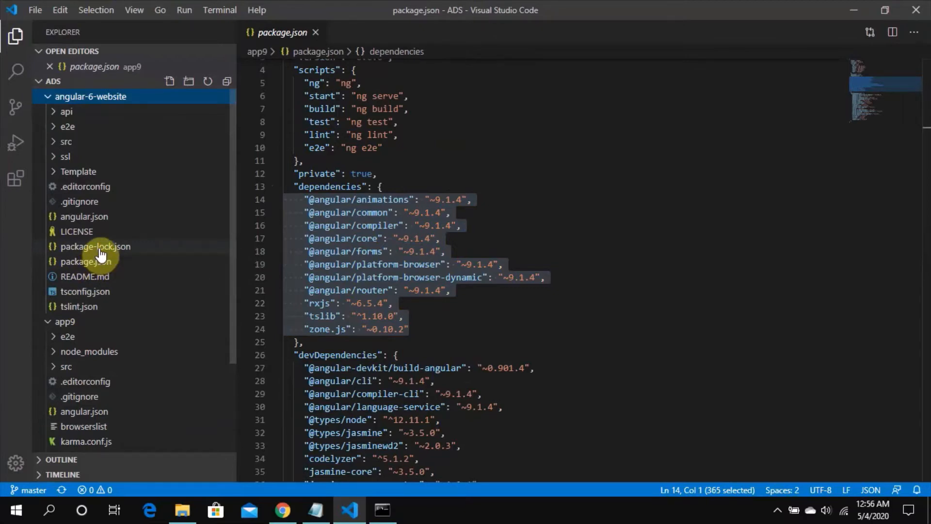
right_click(87, 262)
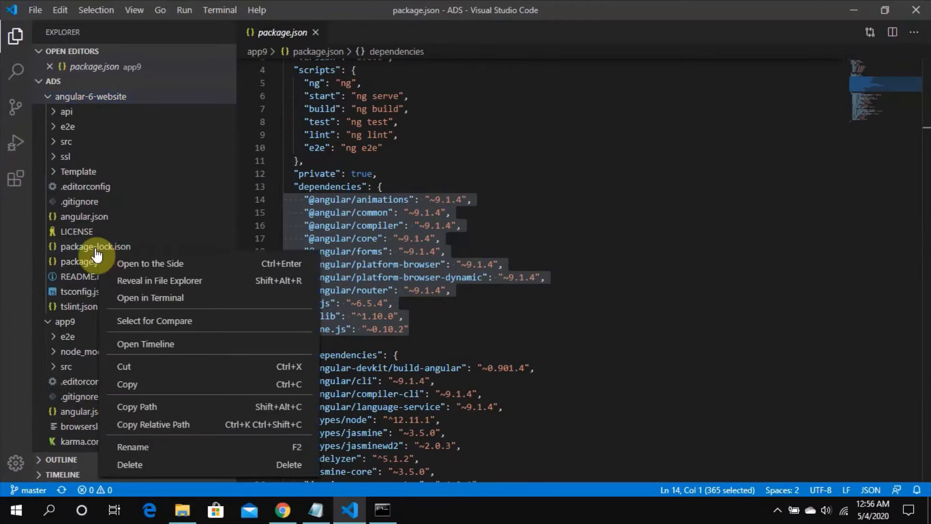
left_click(95, 246)
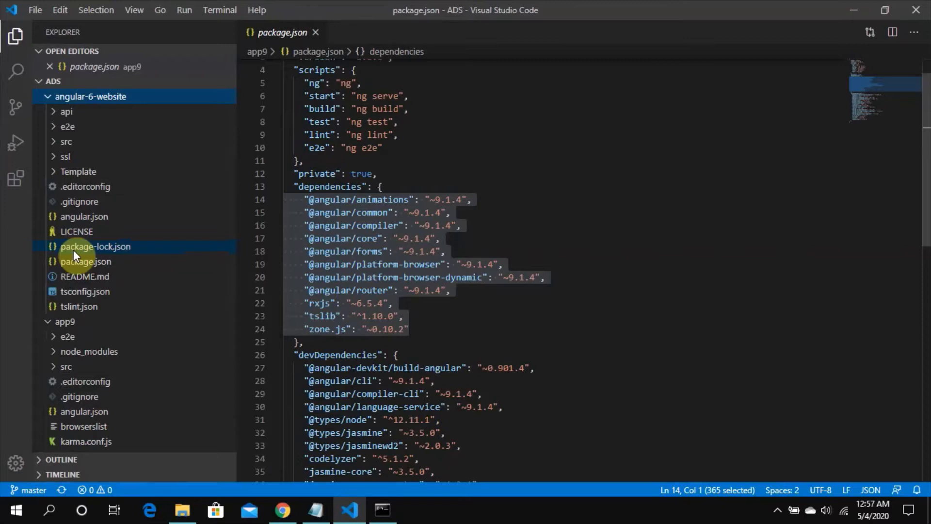
key("Delete")
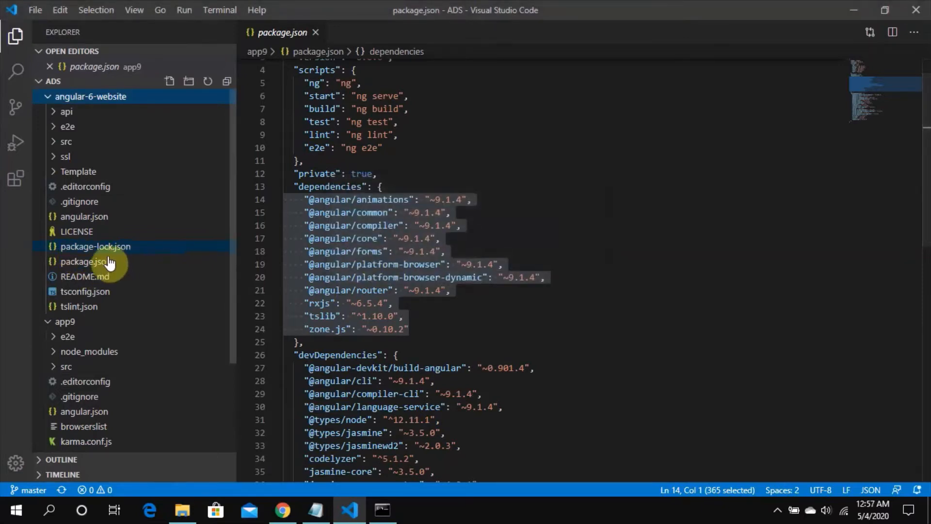
mouse_move(95, 249)
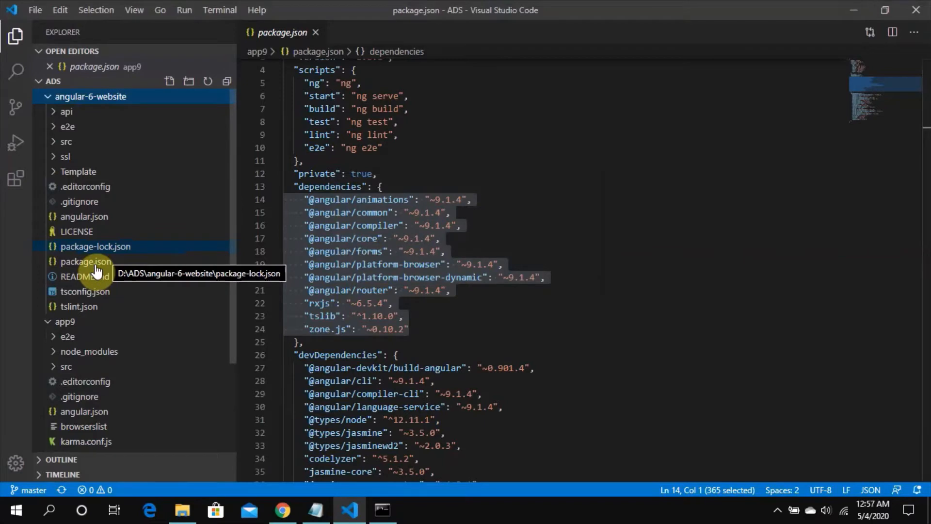
mouse_move(95, 268)
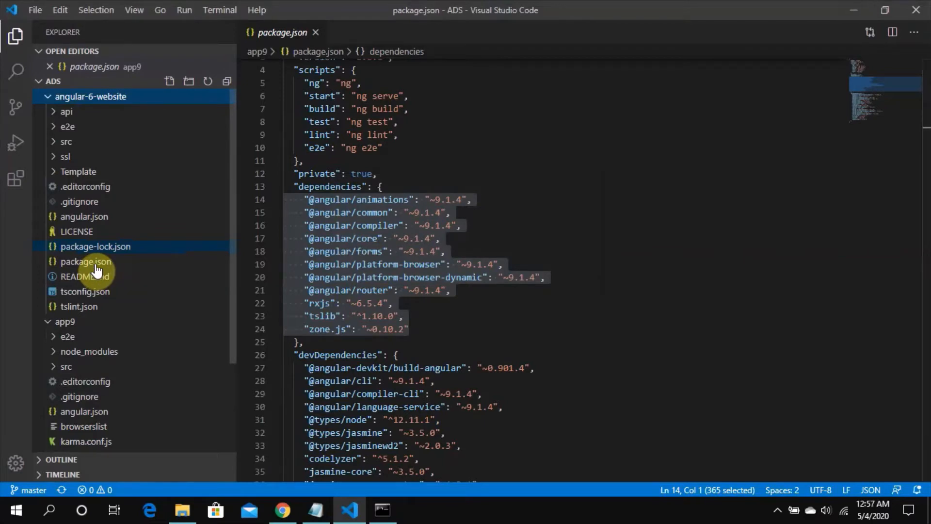
left_click(85, 262)
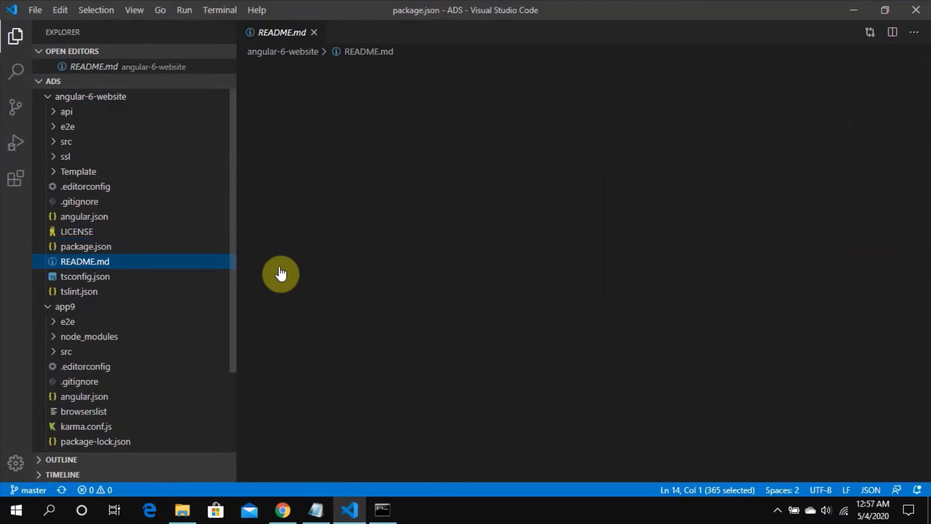
Paste the Angular 9 dependency entries into the website's package.json dependencies
left_click(85, 246)
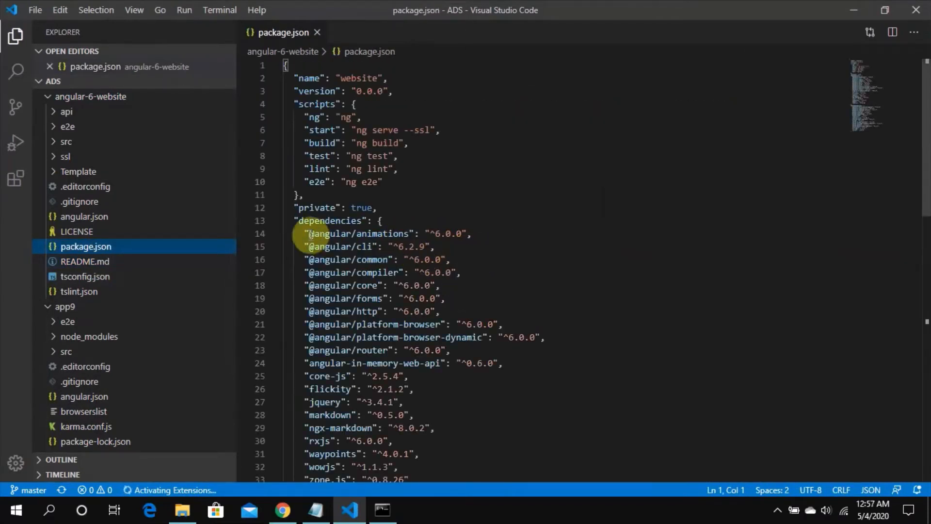
scroll("down", 3)
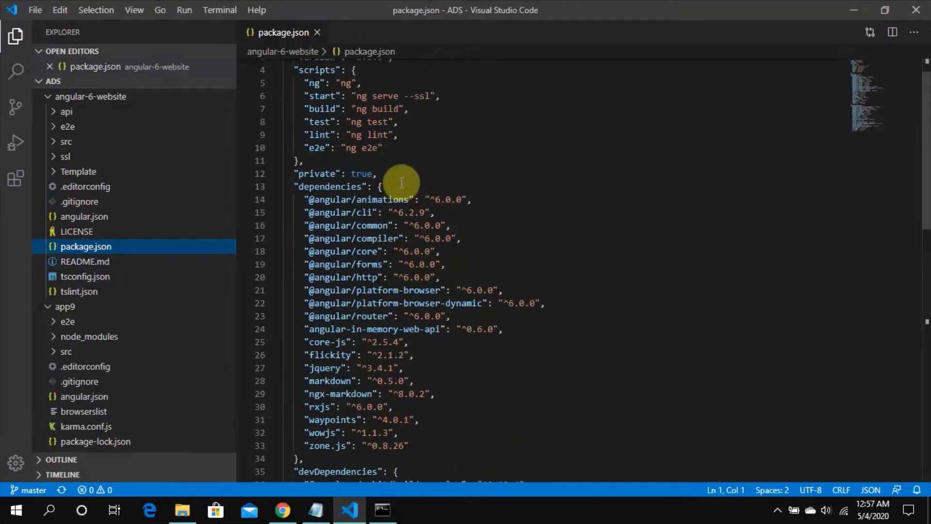
left_click(445, 186)
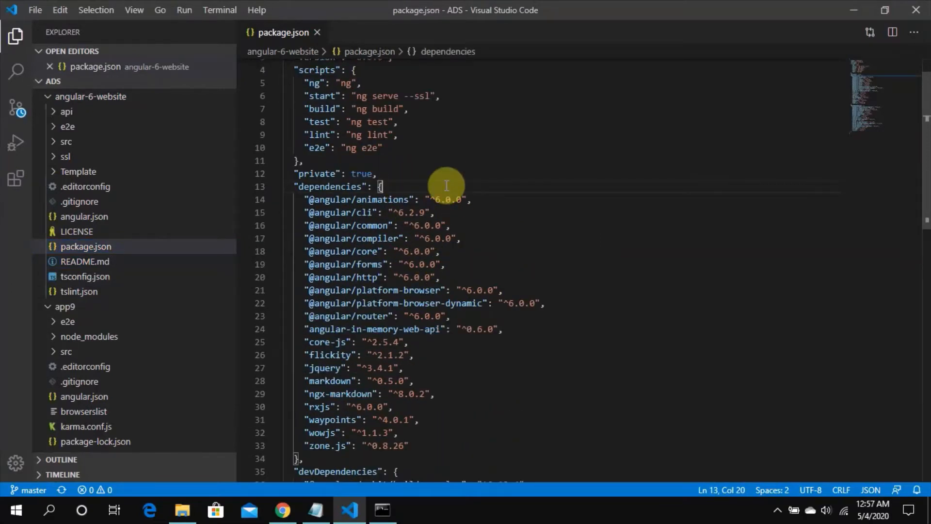
key("Enter")
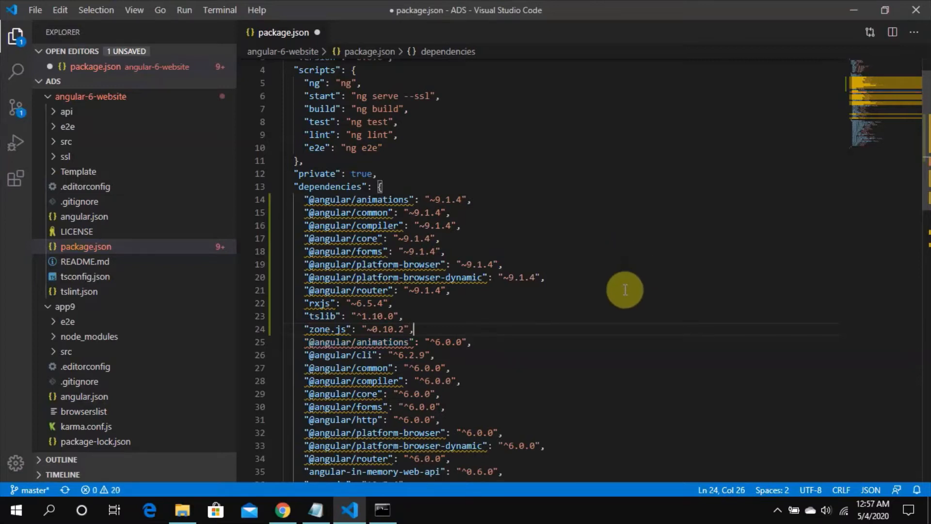
scroll("down", 3)
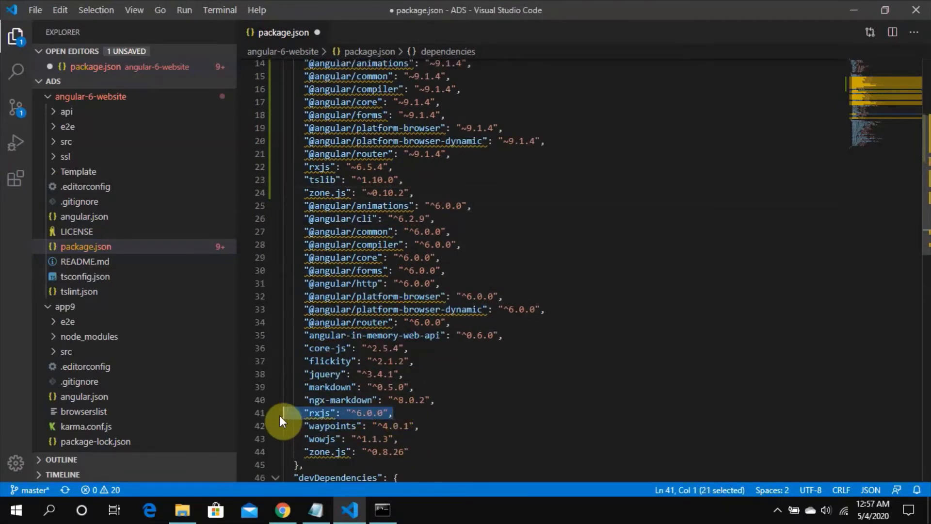
Remove the old Angular 6, http and rxjs 6.0.0 dependency entries
key("Delete")
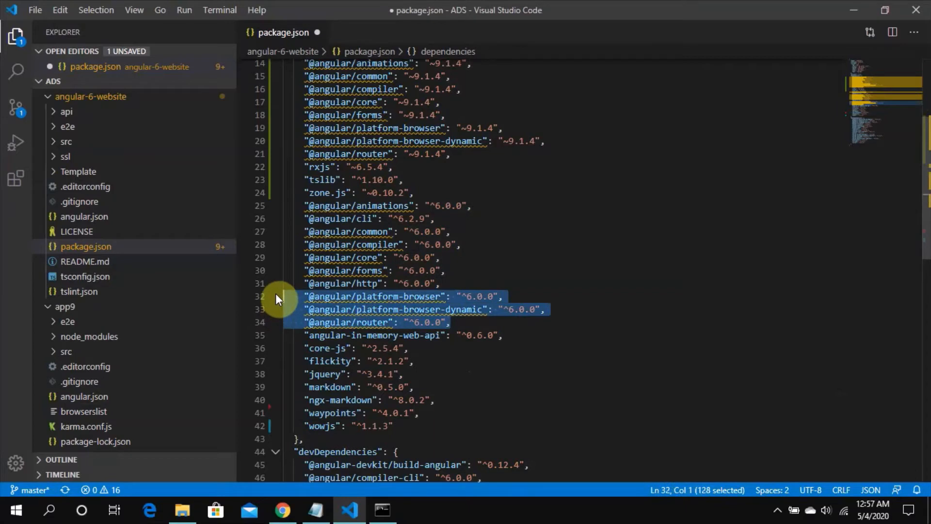
left_click(276, 284)
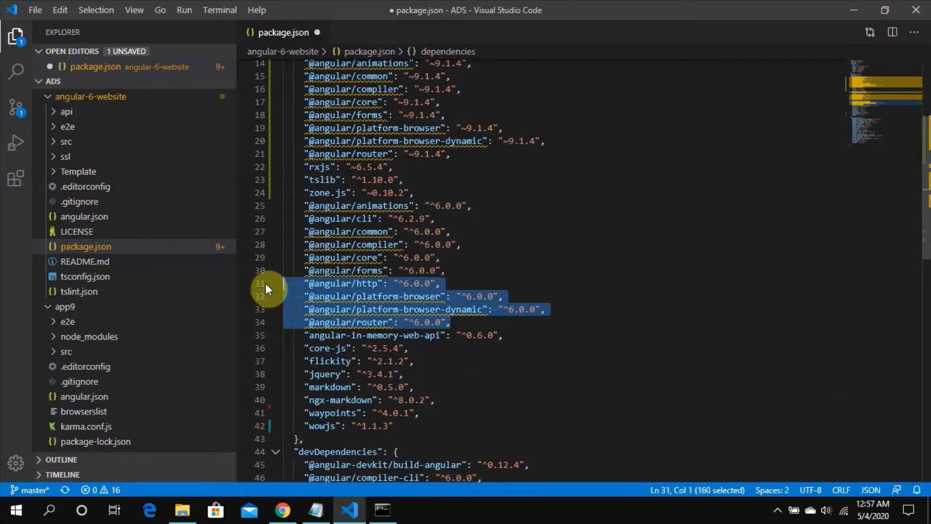
key("Delete")
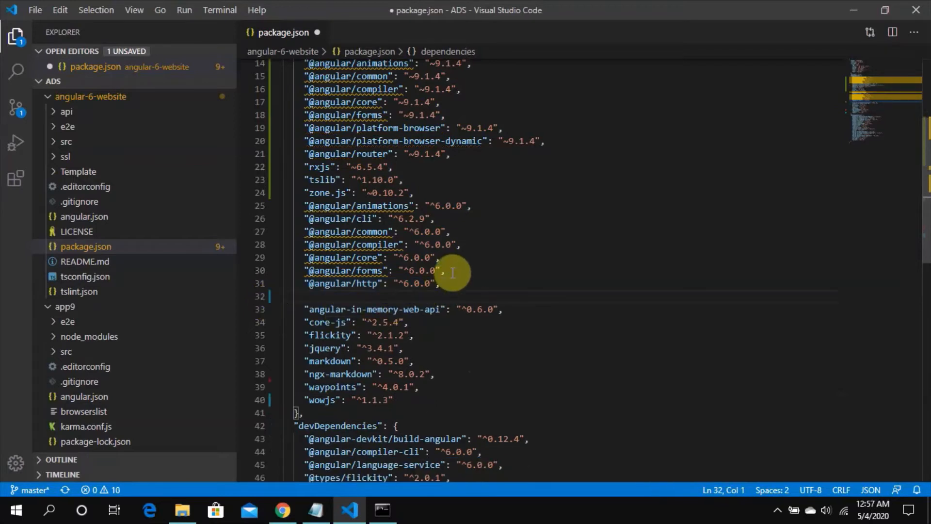
left_click_drag(451, 270, 276, 204)
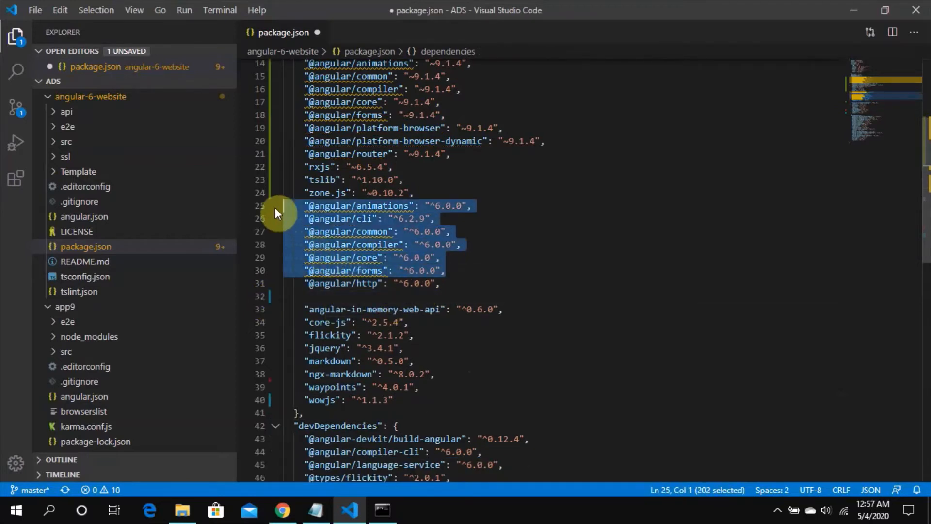
key("Delete")
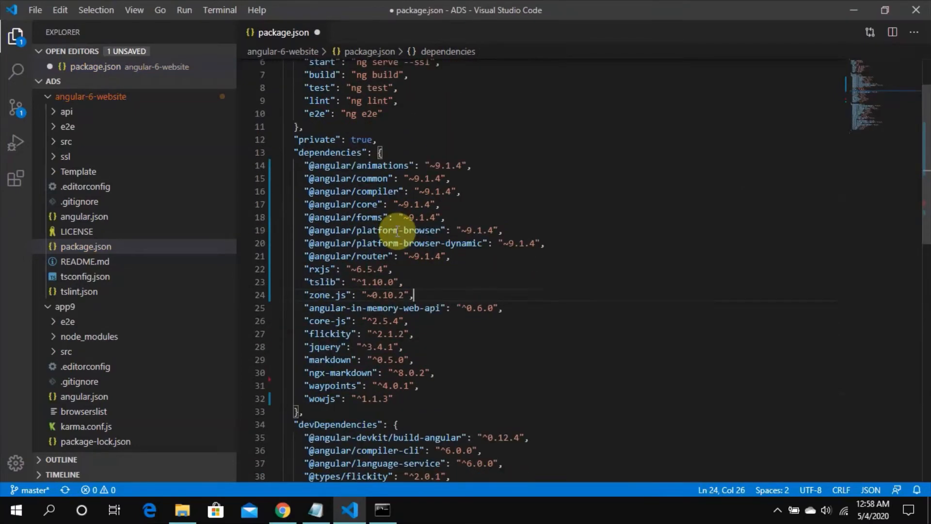
scroll("down", 3)
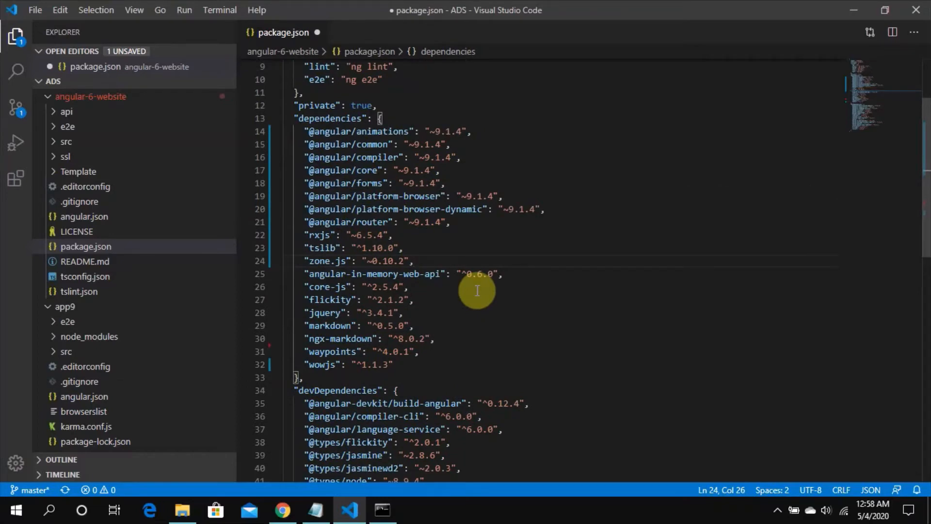
scroll("down", 3)
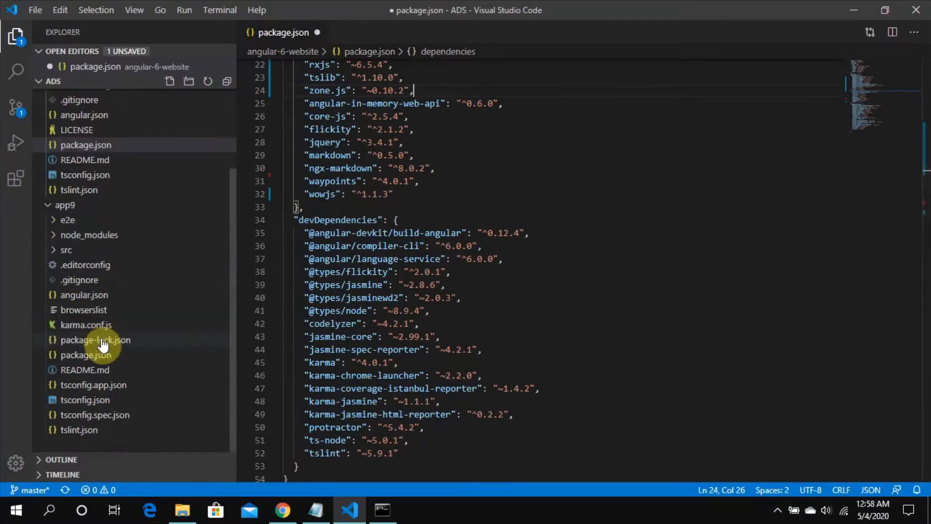
mouse_move(106, 378)
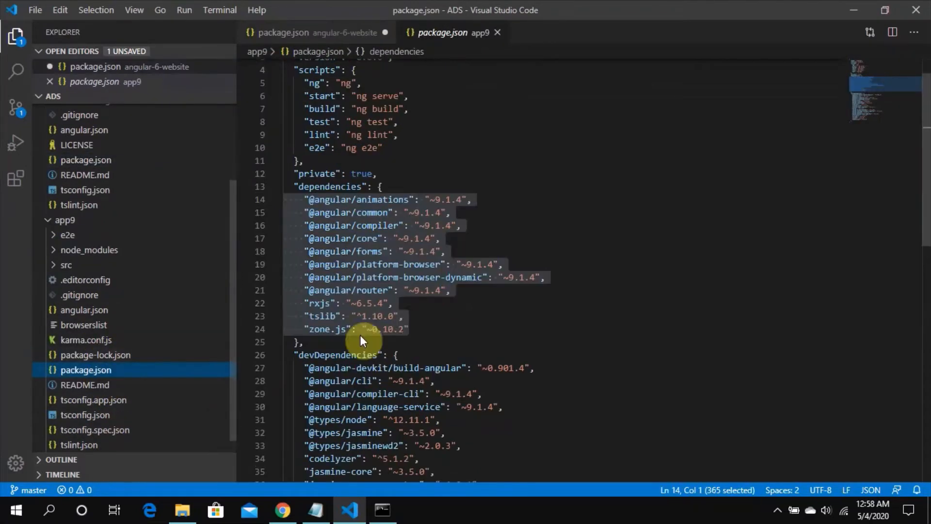
Replace the website's devDependencies with Angular 9 ones (CLI 9.1.4, TypeScript 3.8.3) and save
scroll("down", 3)
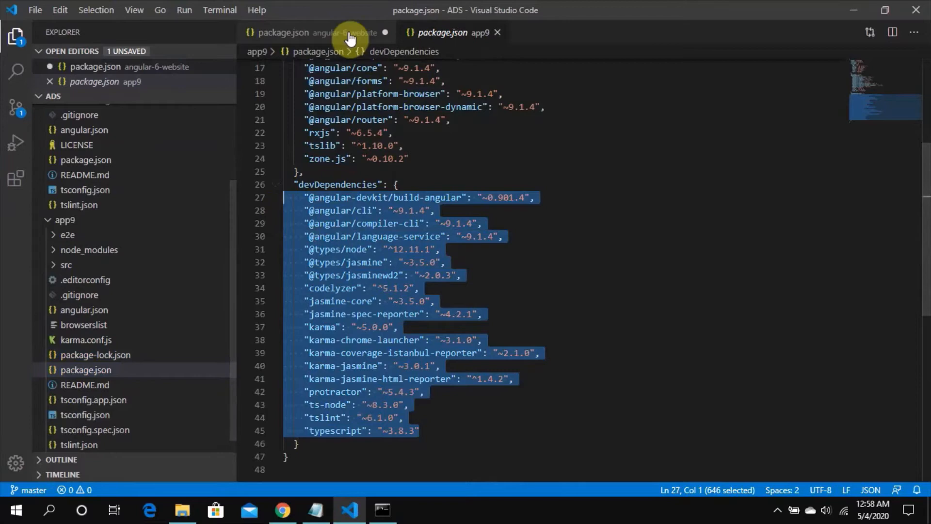
left_click(295, 32)
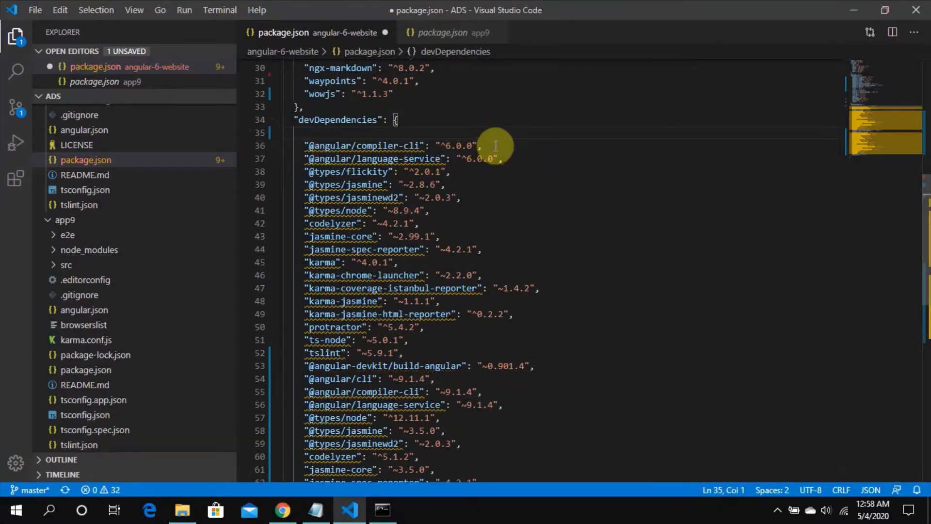
mouse_move(517, 161)
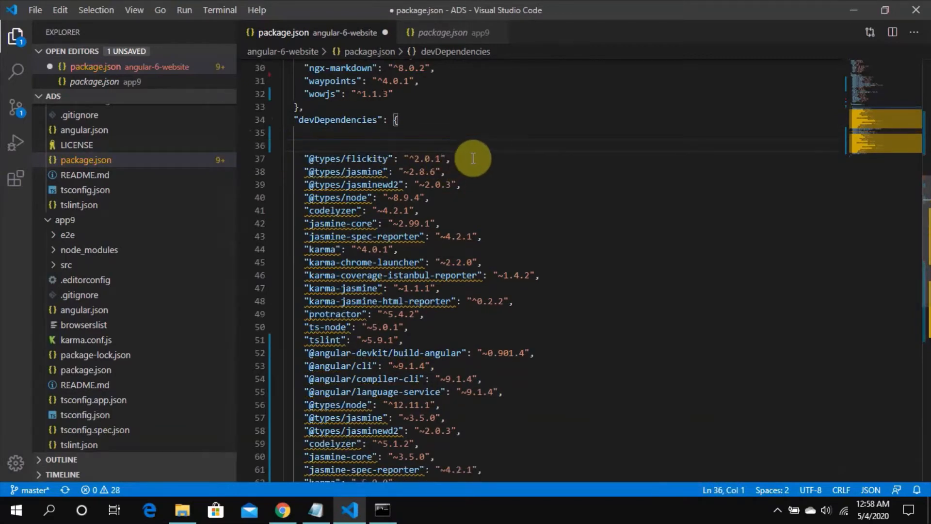
triple_click(374, 172)
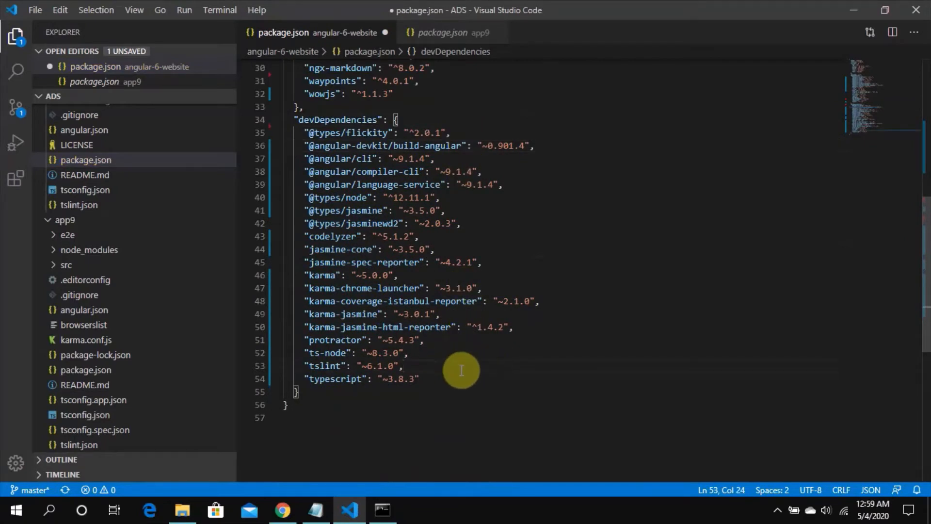
scroll("up", 3)
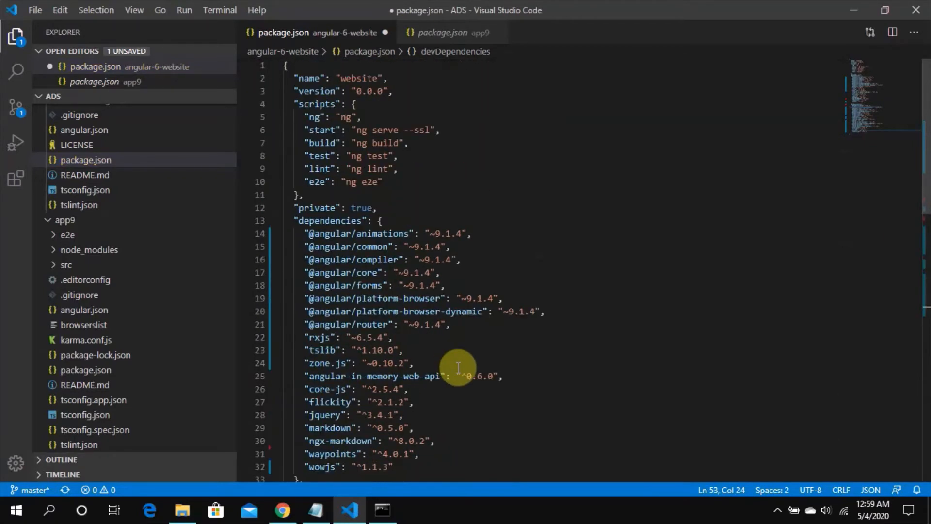
scroll("down", 3)
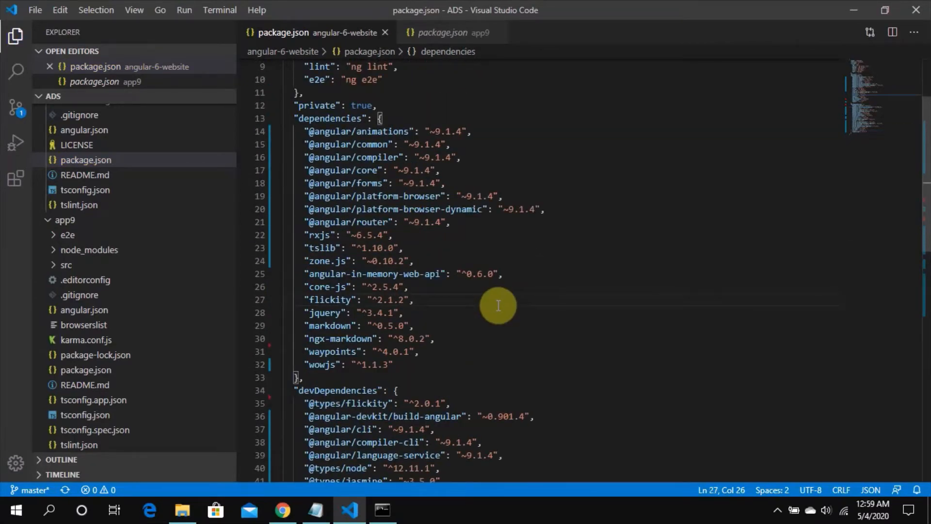
key("alt+tab")
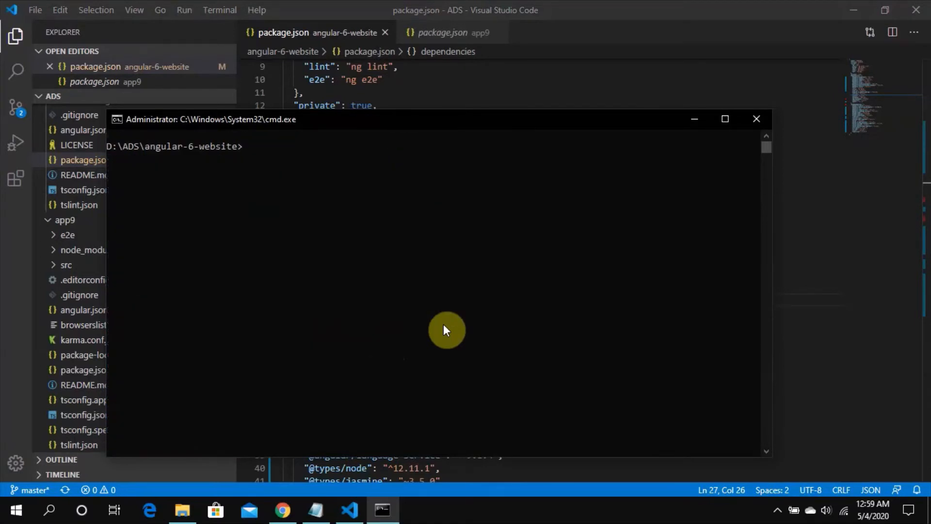
Run npm install in the website folder (1441 packages), then npm audit fix
type("npm in")
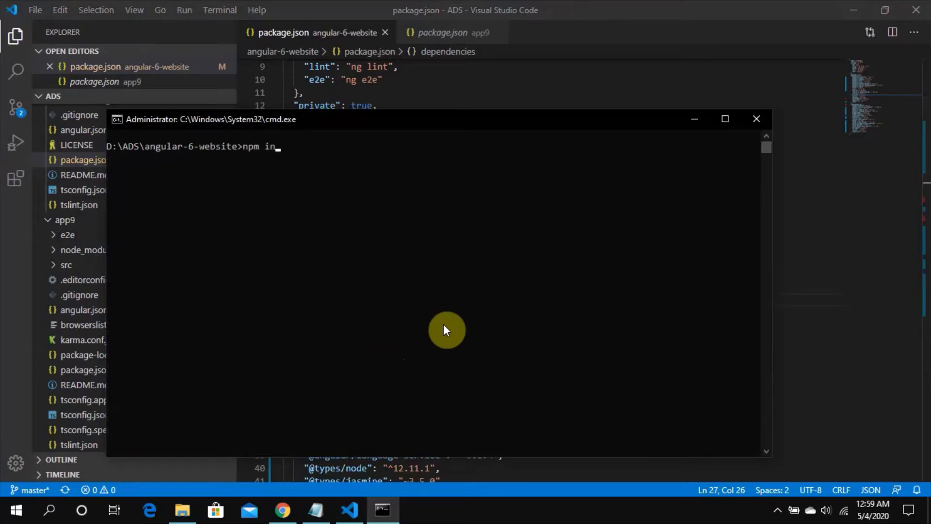
type("stall")
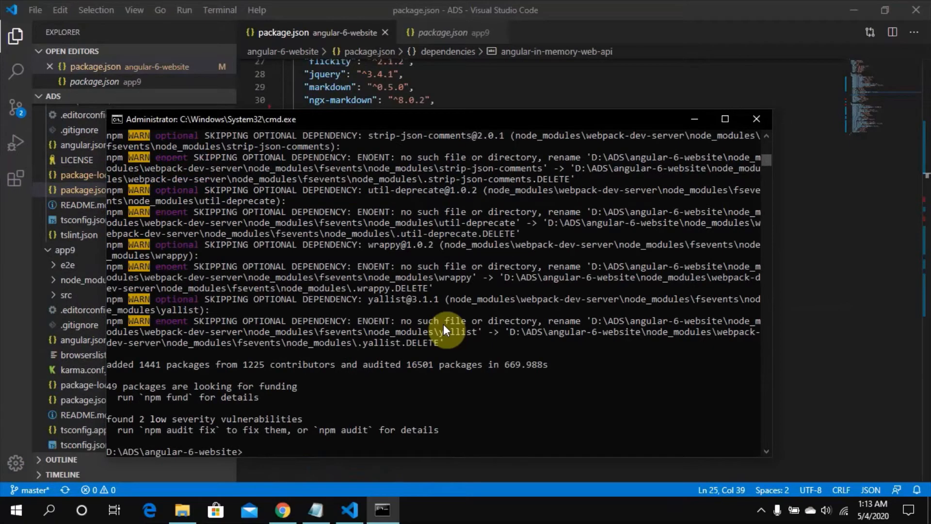
mouse_move(642, 113)
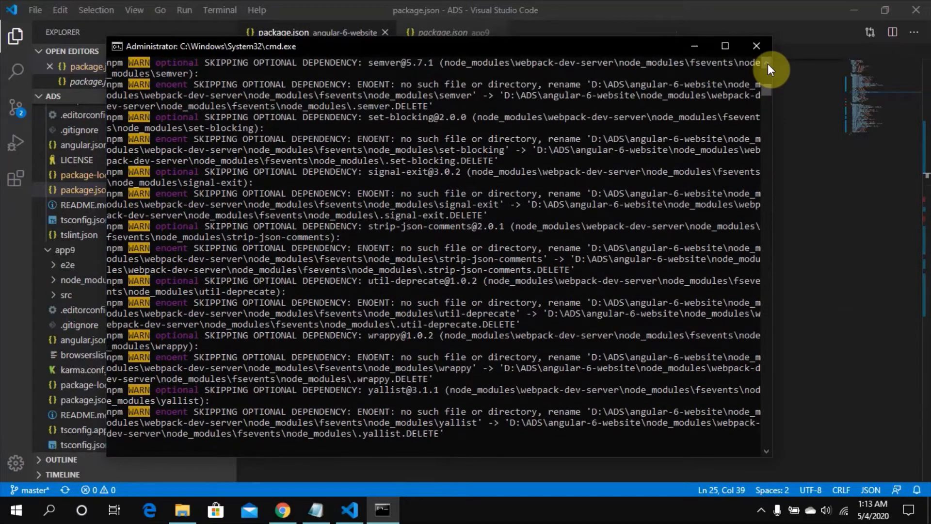
scroll("down", 3)
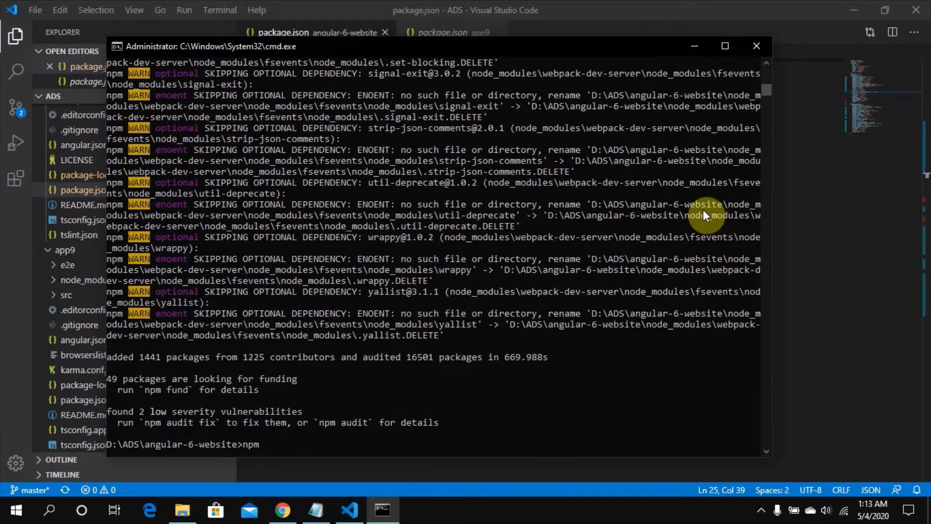
type("audit fix")
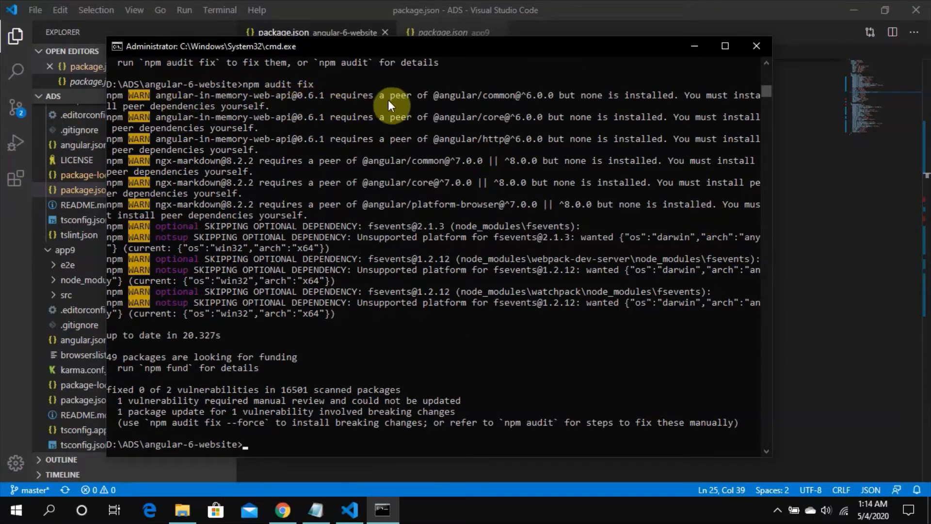
mouse_move(539, 108)
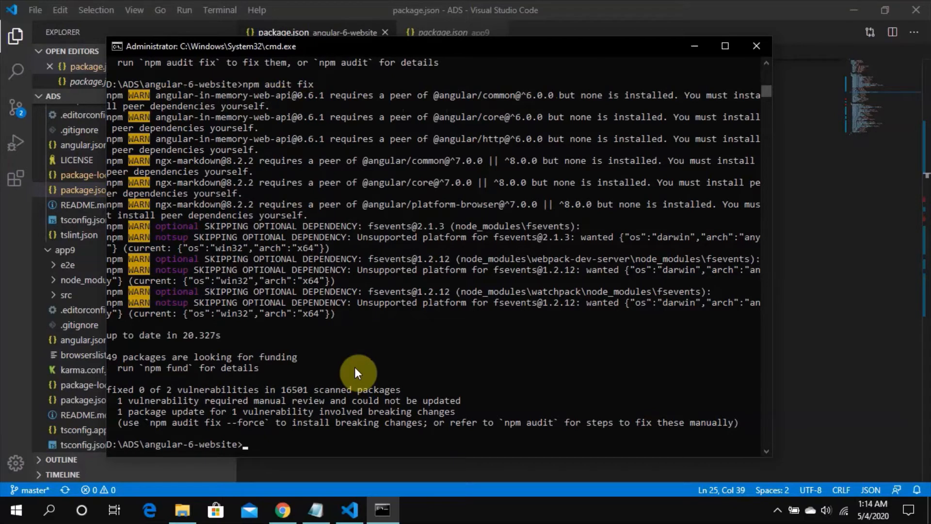
Run npm install angular-in-memory-web-api in the angular-6-website folder
type("npm i")
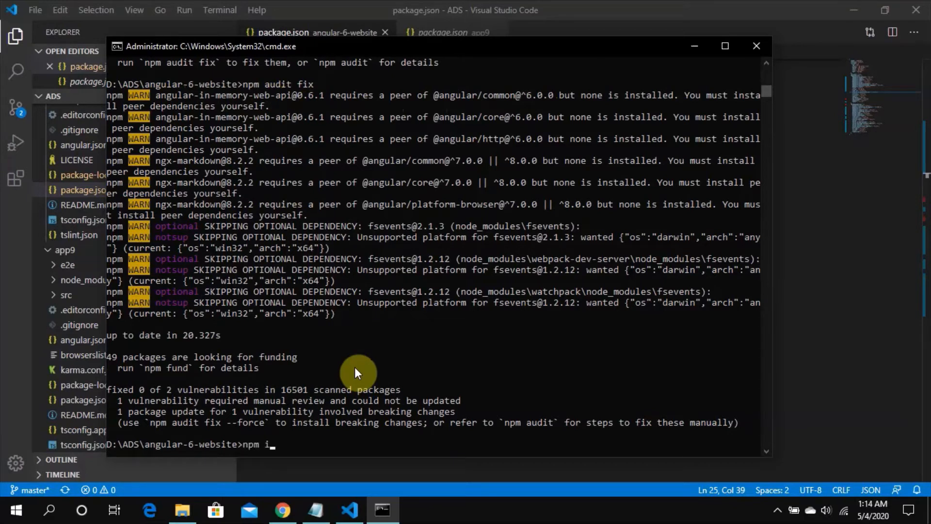
type("nstall")
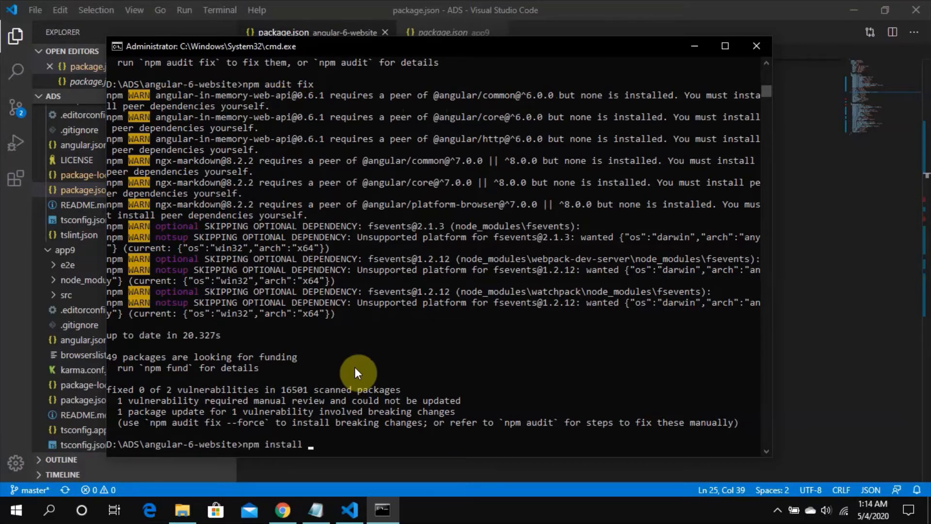
type("angular-in-memory-web-api")
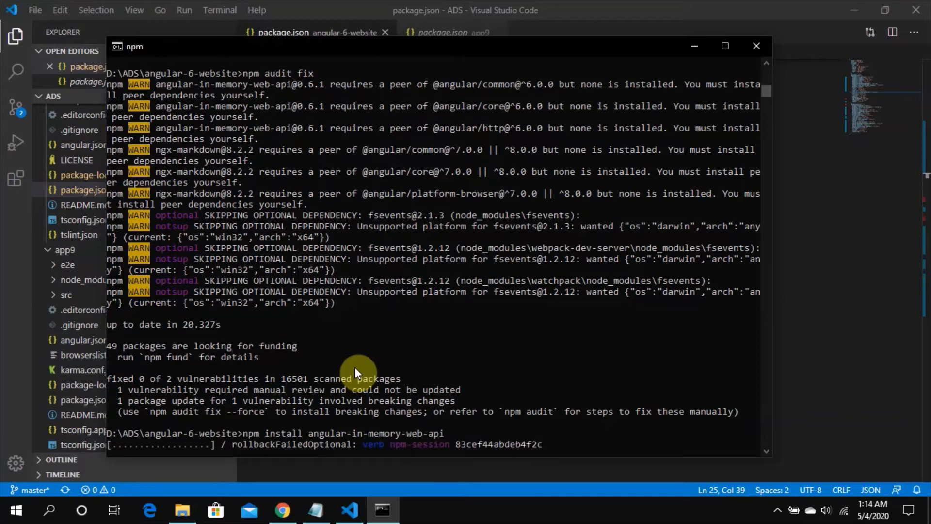
mouse_move(199, 253)
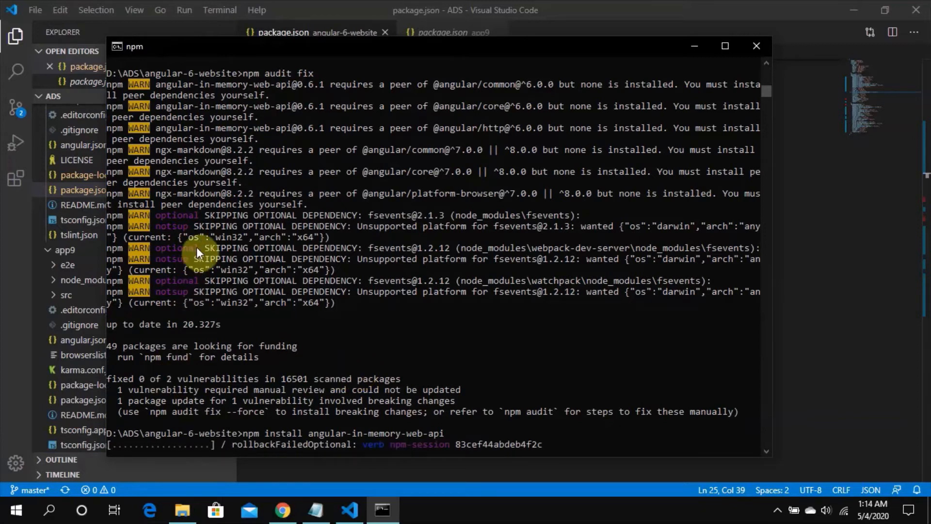
mouse_move(217, 175)
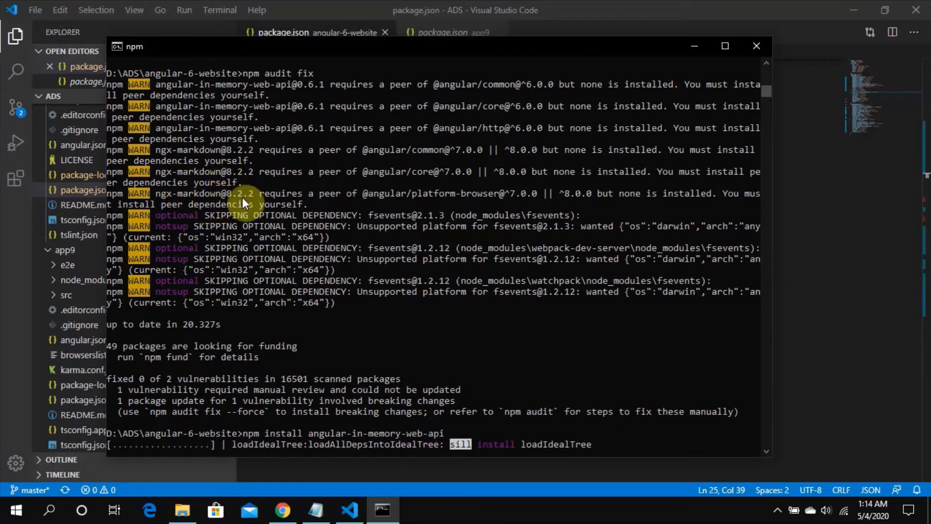
mouse_move(326, 187)
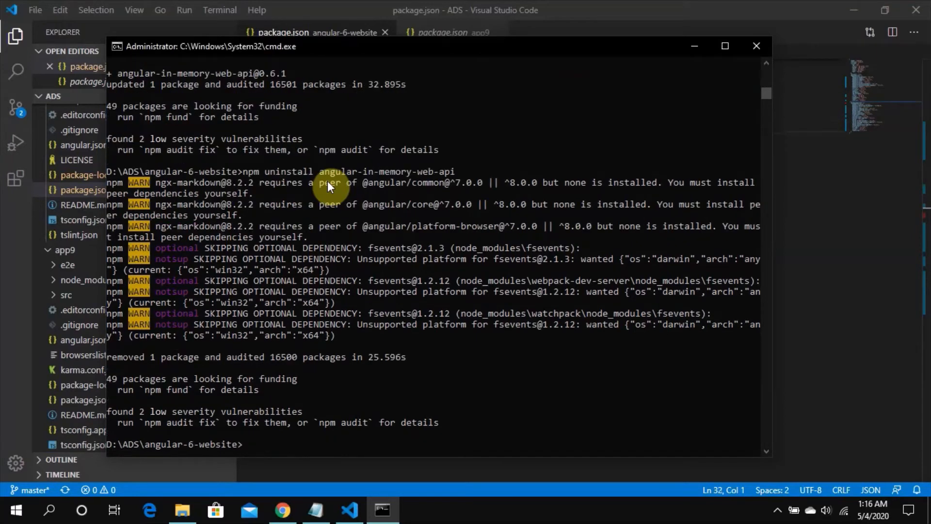
Uninstall ngx-markdown, then reinstall ngx-markdown 9.0.0 and angular-in-memory-web-api 0.10.0
type("n")
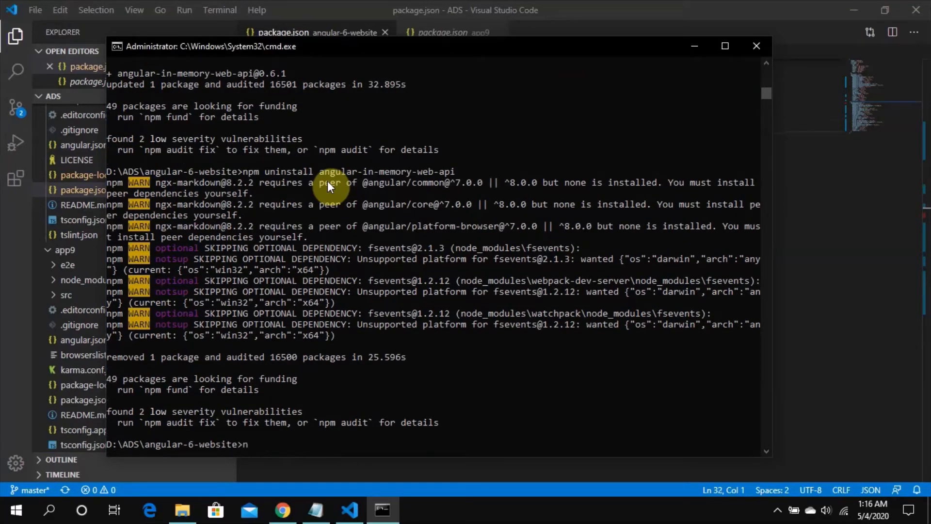
type("pm")
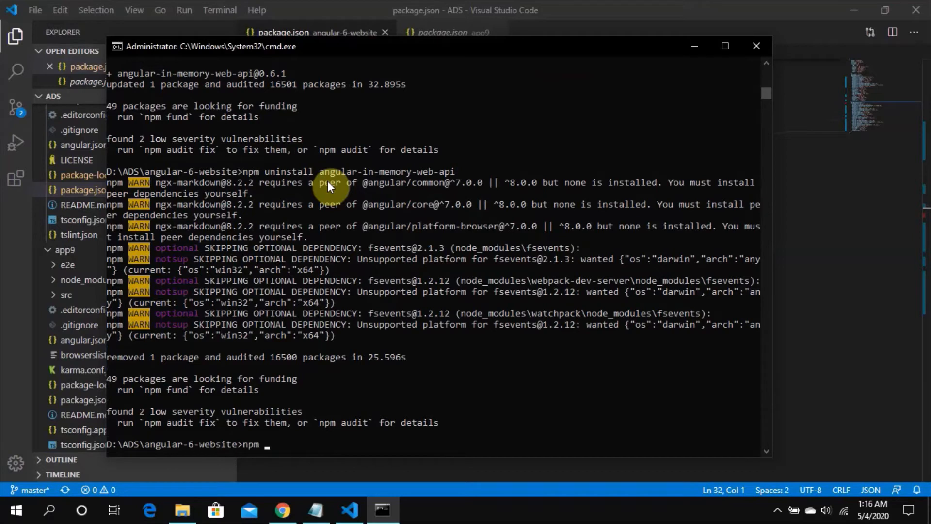
type("uni")
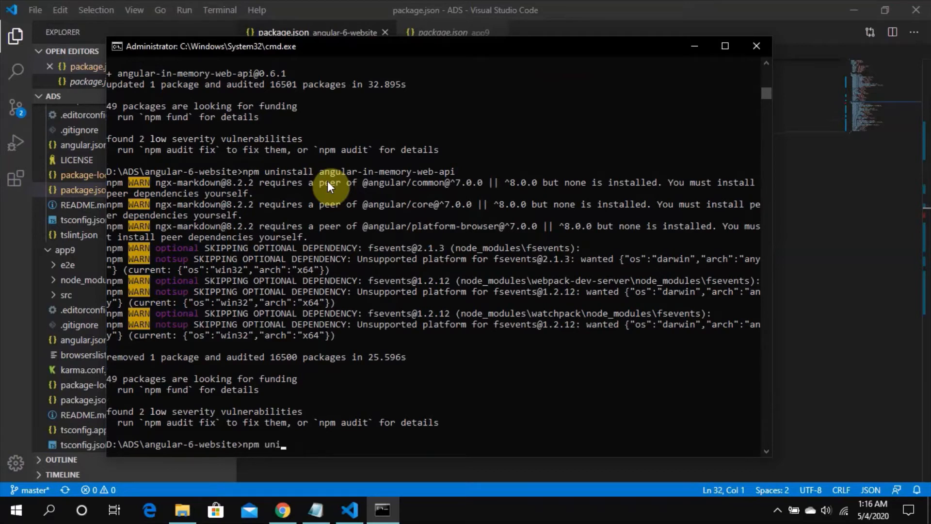
type("nstall")
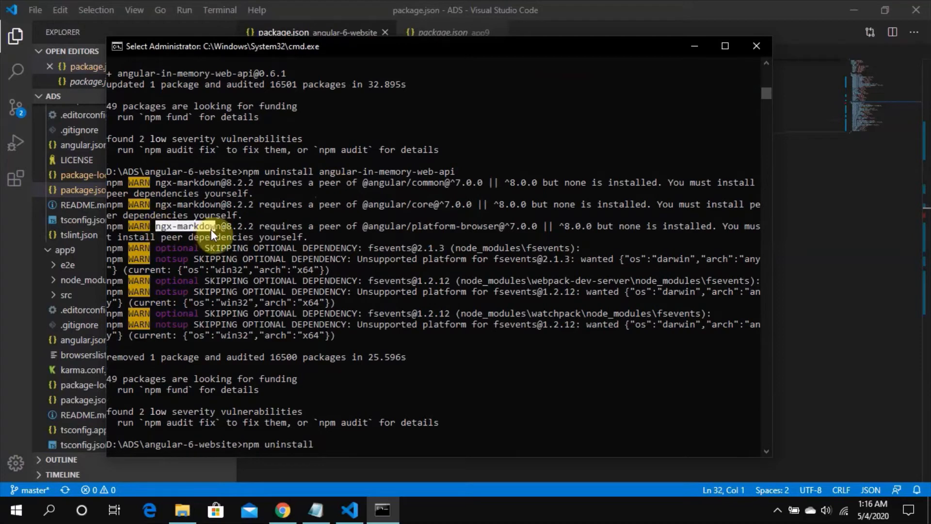
type("ngx-markdown")
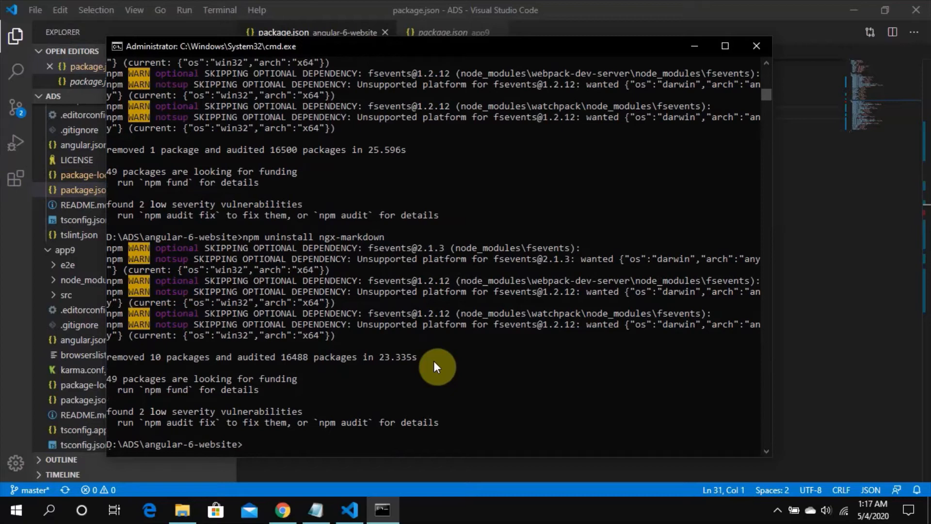
type("npm uninstall ngx-markdown")
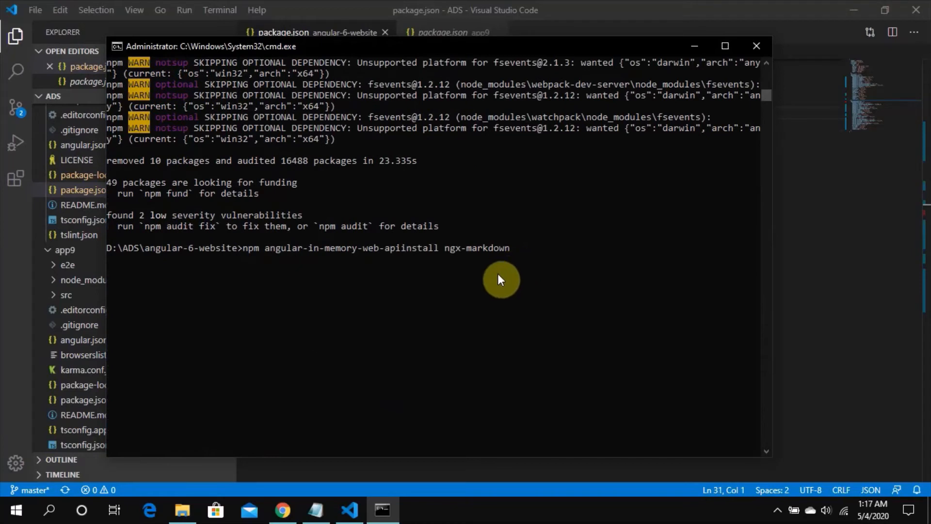
mouse_move(497, 282)
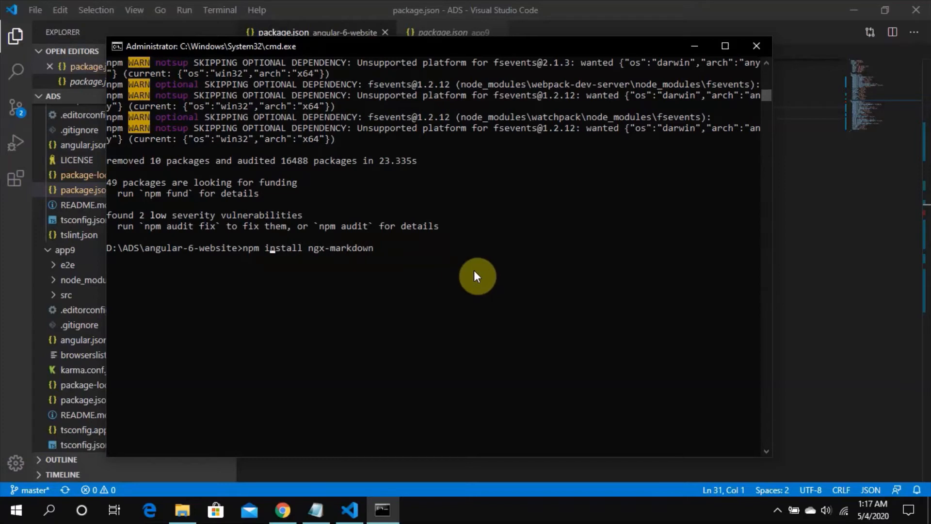
type("wn")
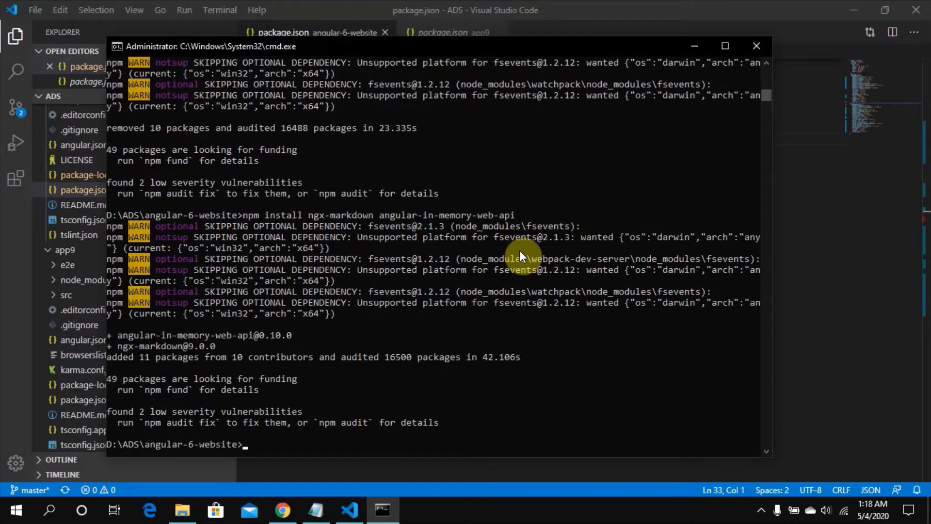
Run ng serve and enlarge the console to read the configuration.ts and Post.ts errors
type("ng ser")
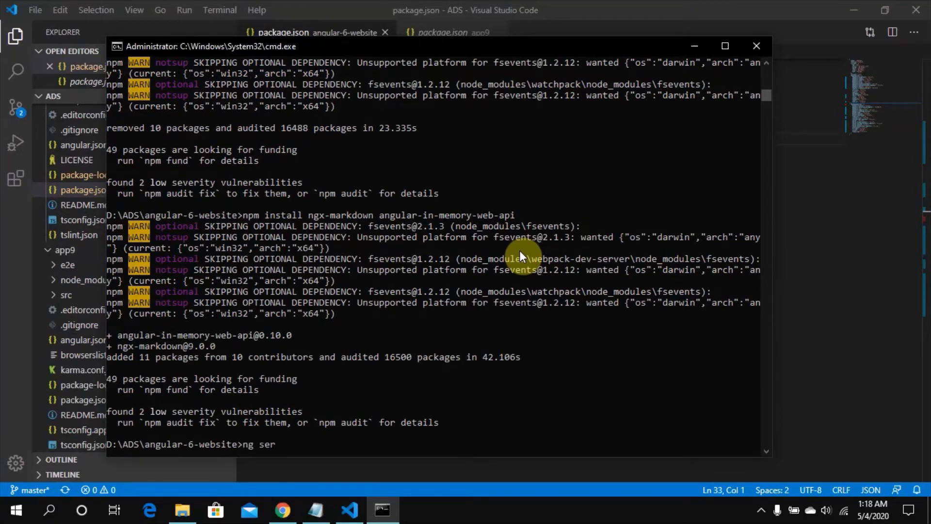
type("ve")
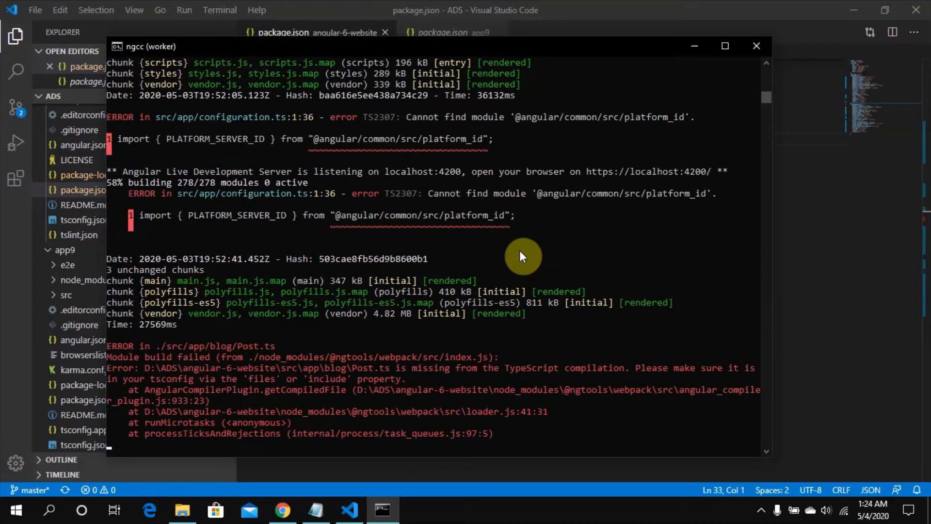
left_click(724, 46)
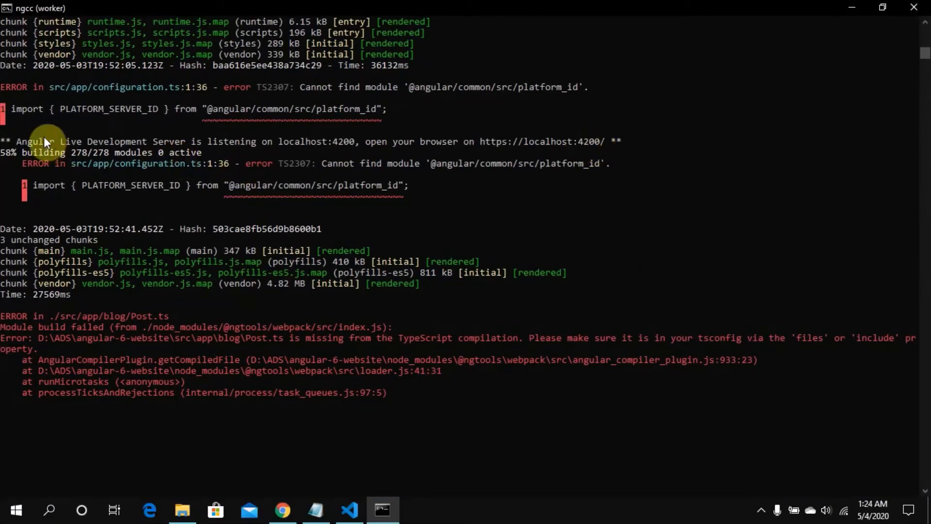
mouse_move(138, 118)
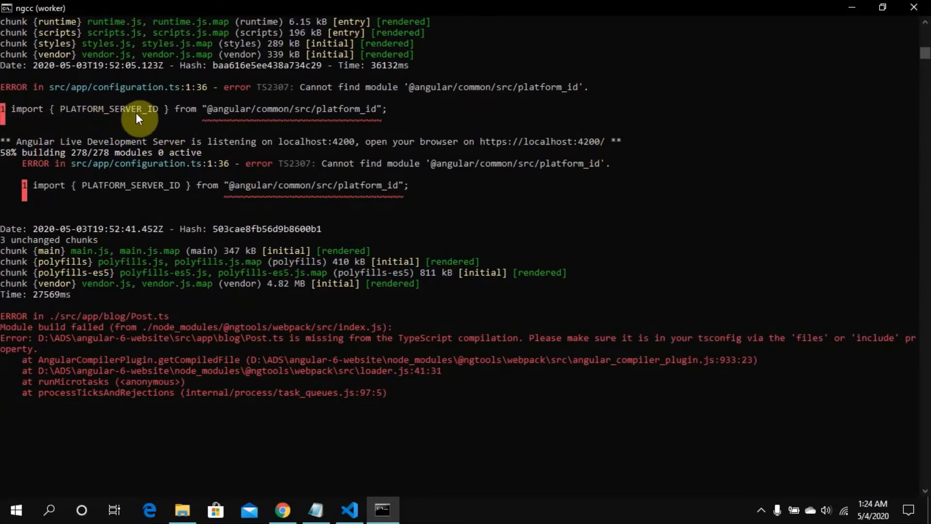
mouse_move(514, 98)
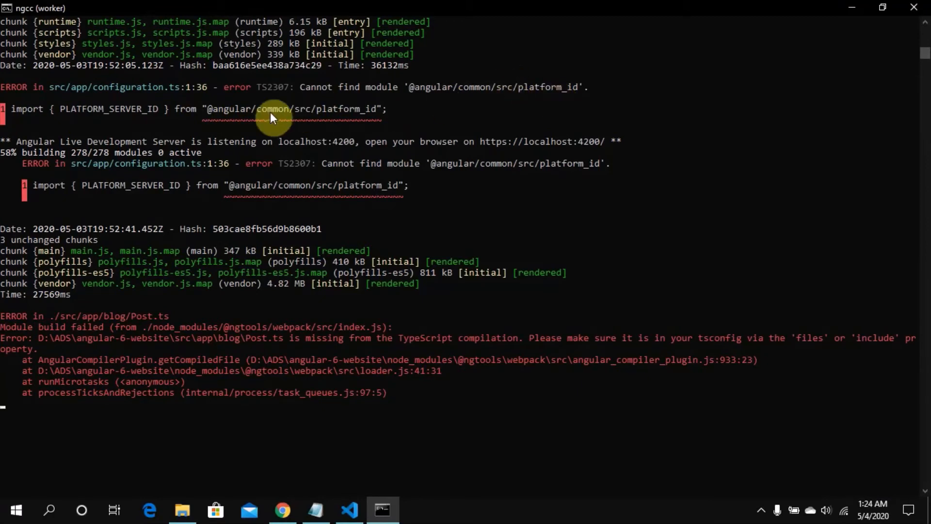
mouse_move(452, 167)
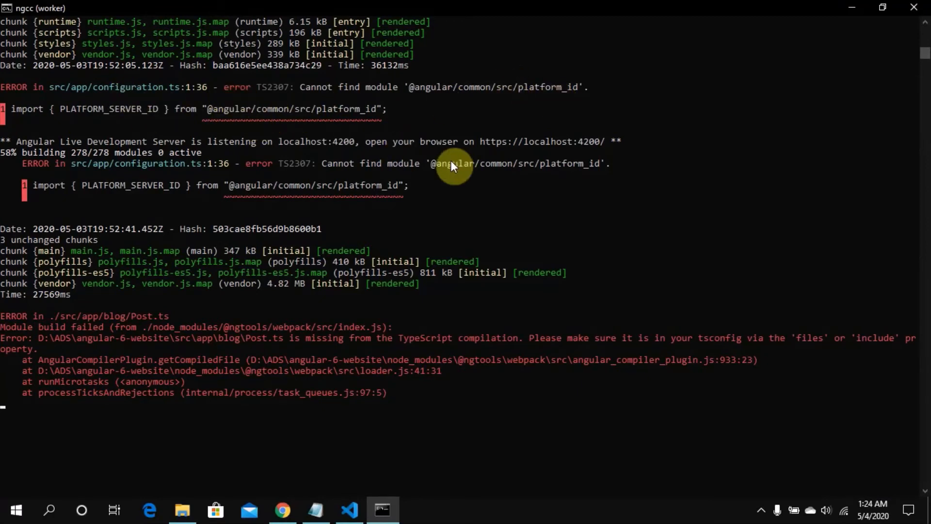
mouse_move(225, 262)
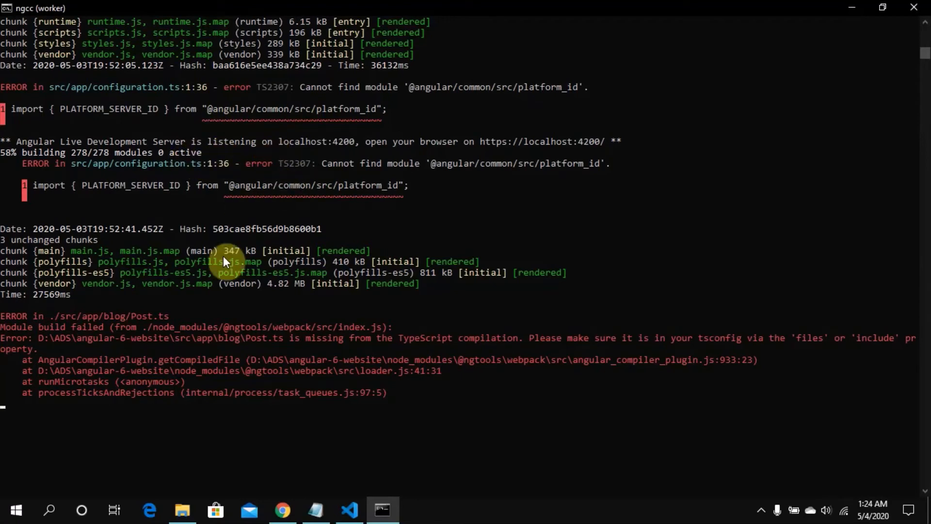
mouse_move(40, 331)
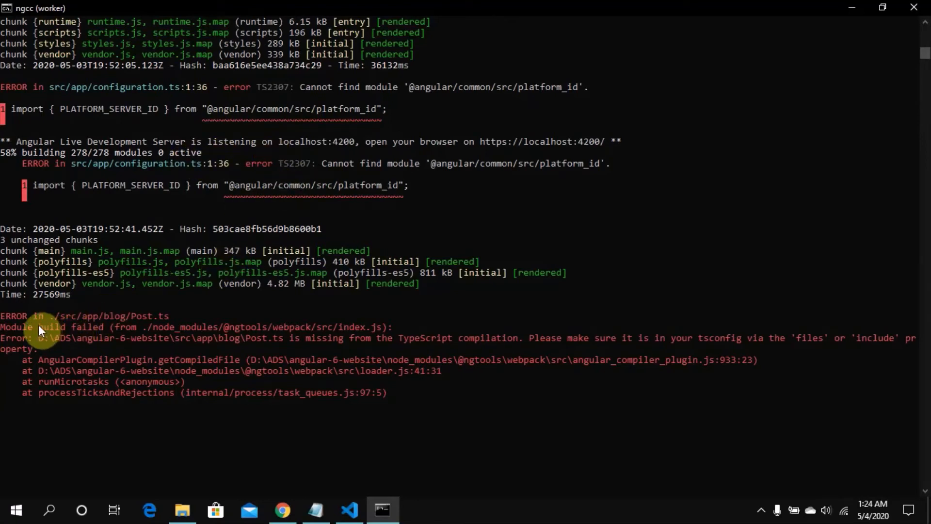
mouse_move(170, 323)
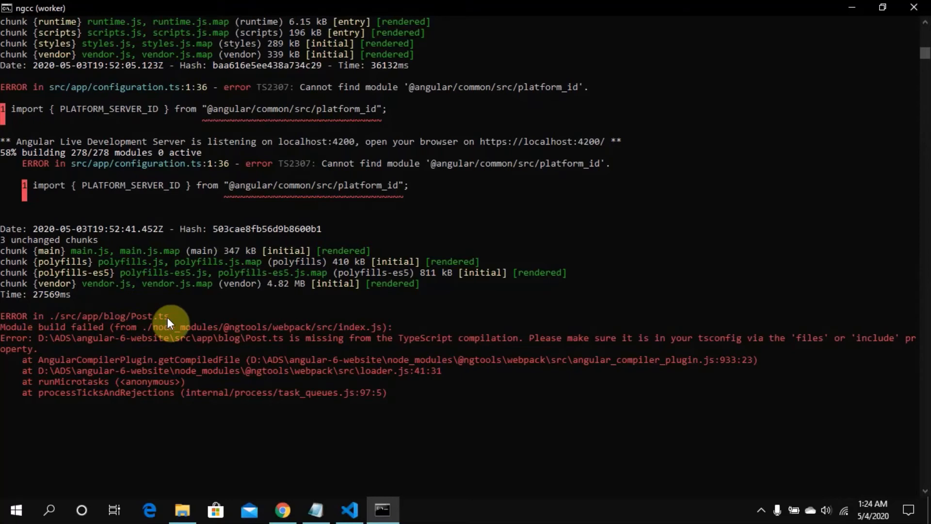
mouse_move(513, 351)
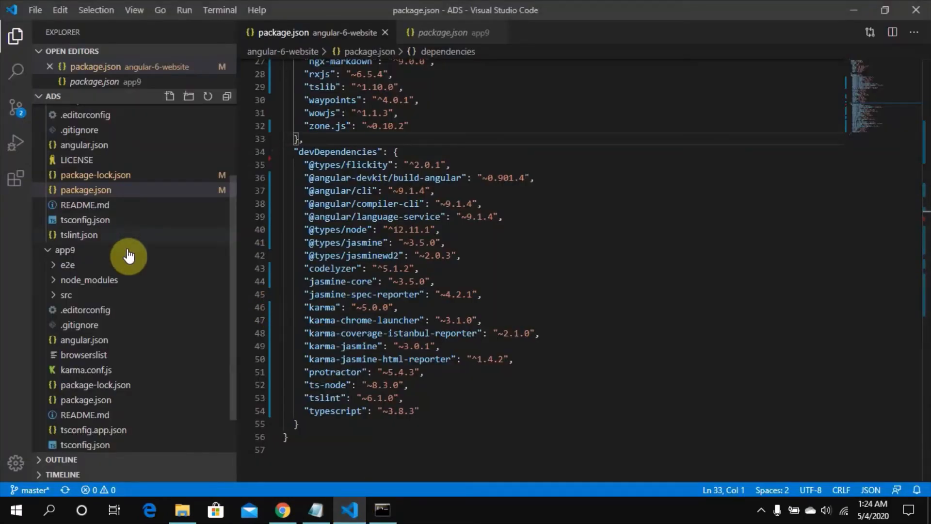
Open configuration.ts from the website's source folder and comment out its PLATFORM_SERVER_ID import
left_click(92, 111)
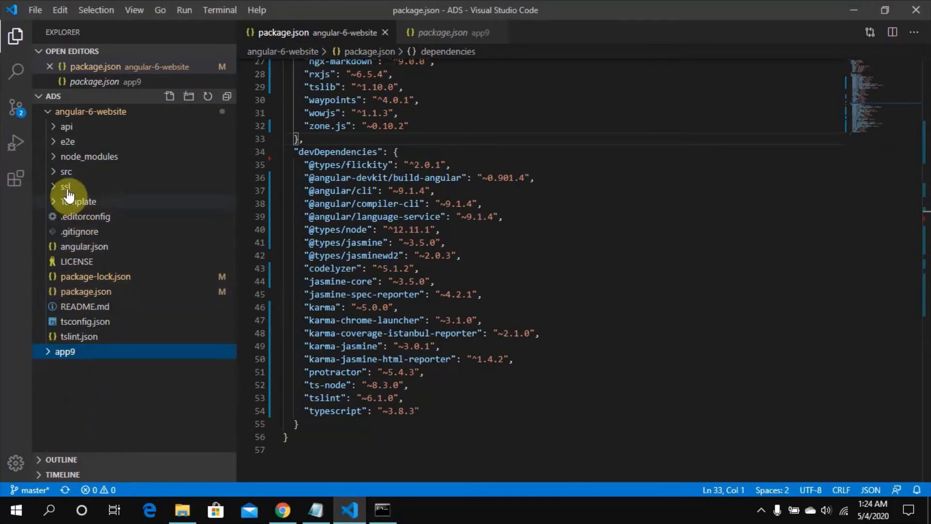
left_click(67, 172)
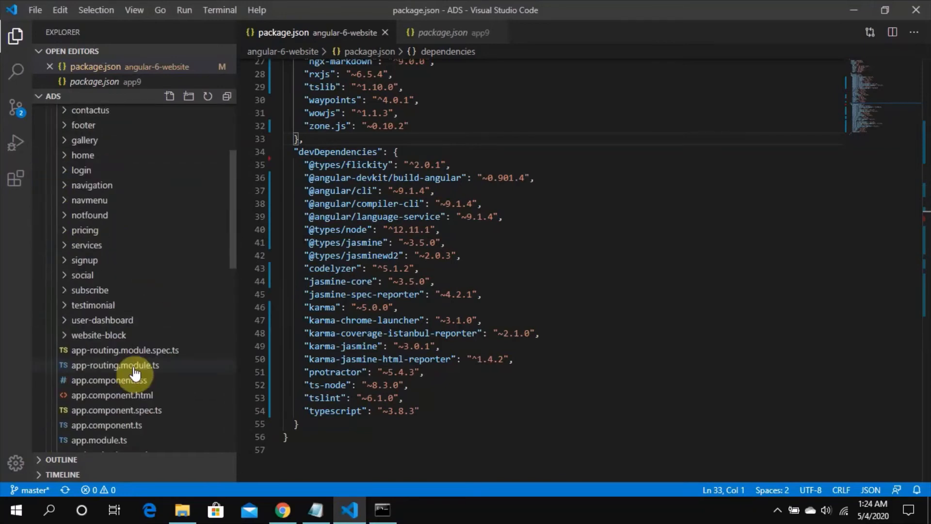
scroll("down", 3)
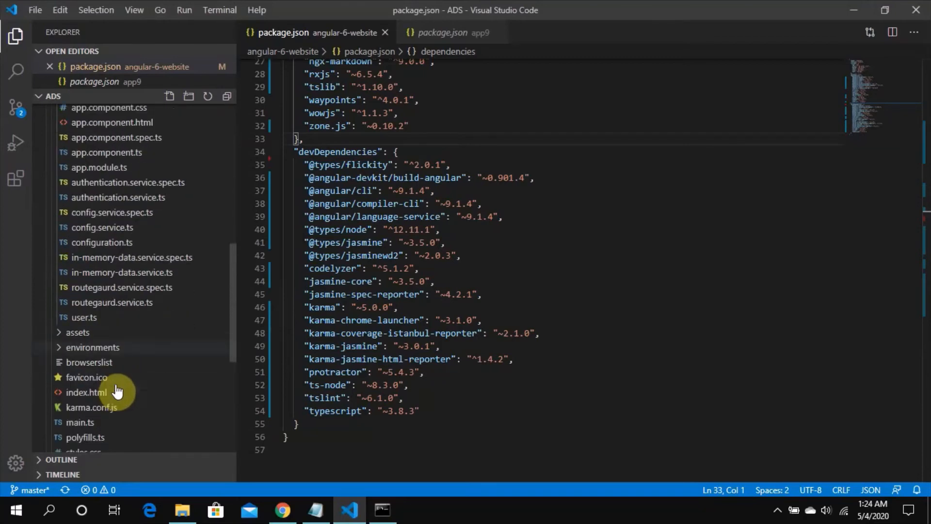
scroll("down", 3)
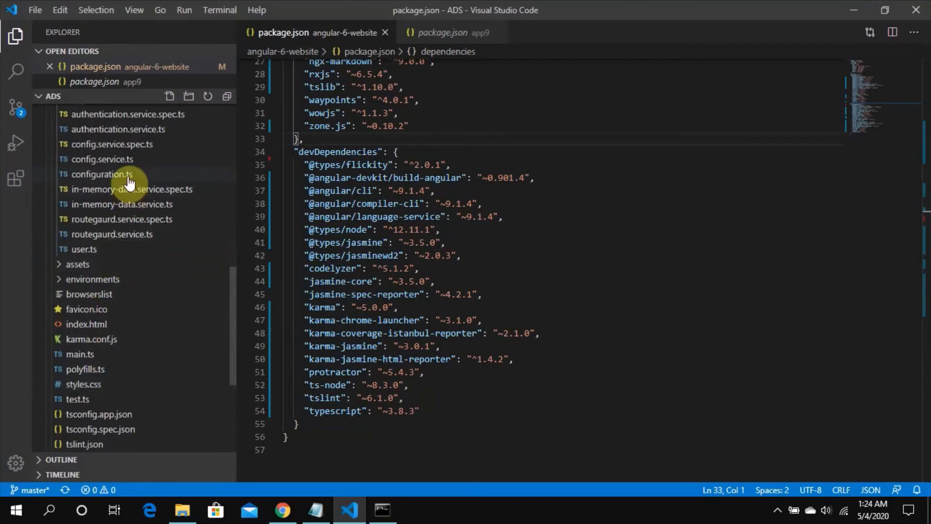
left_click(102, 174)
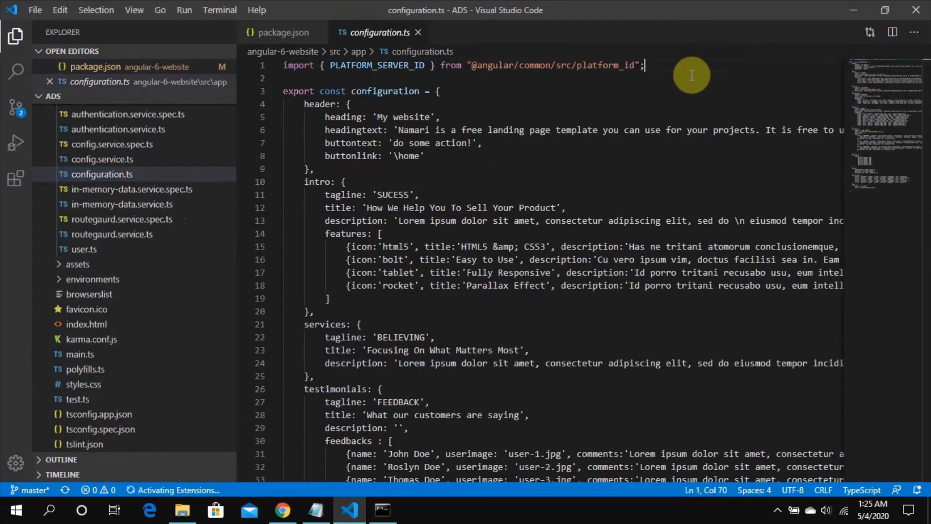
mouse_move(283, 66)
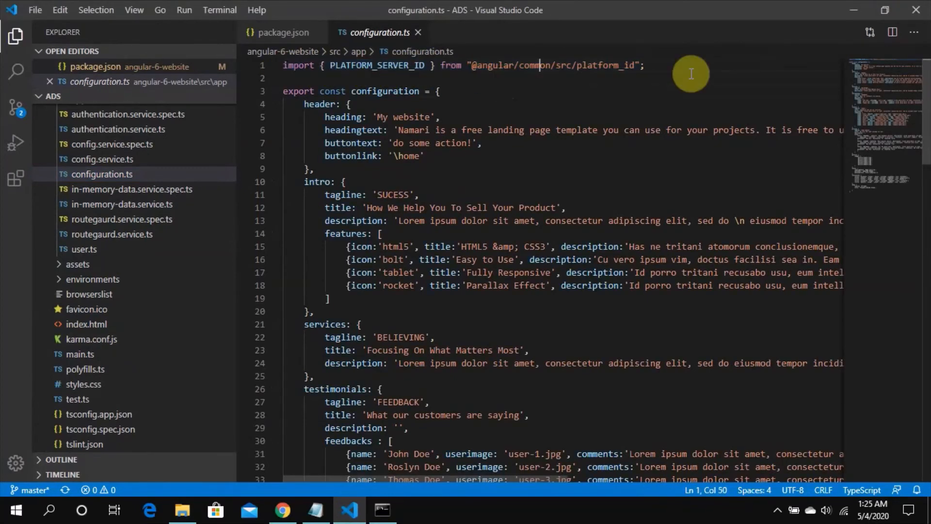
key("ctrl+/")
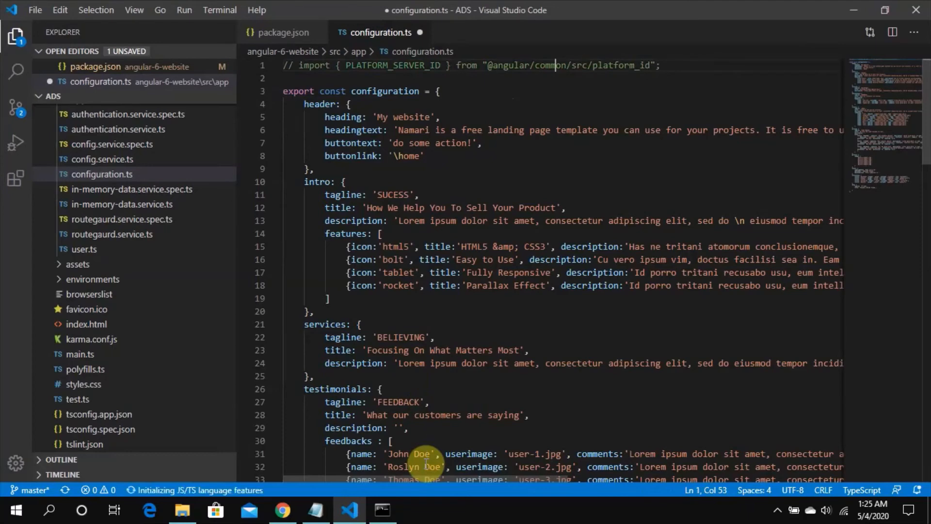
Rerun ng serve and confirm only the Post.ts build error remains
left_click(382, 510)
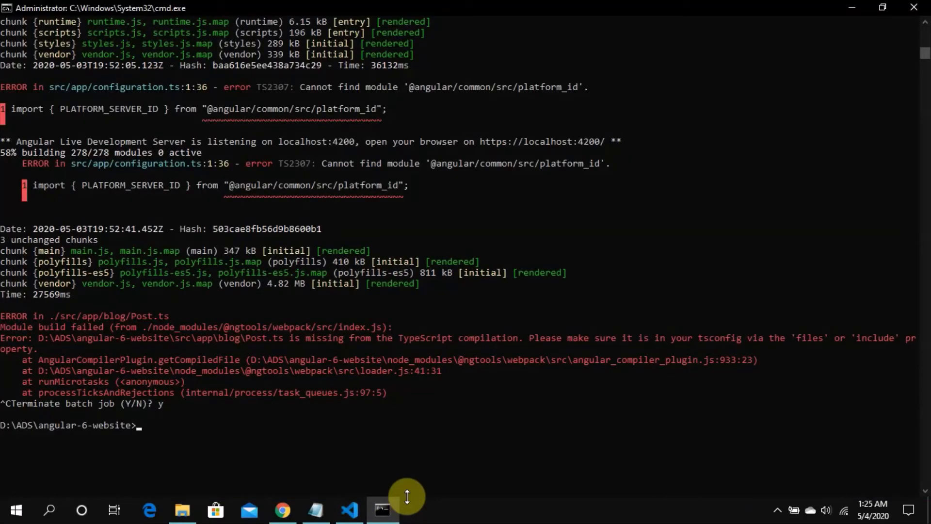
type("ng serve")
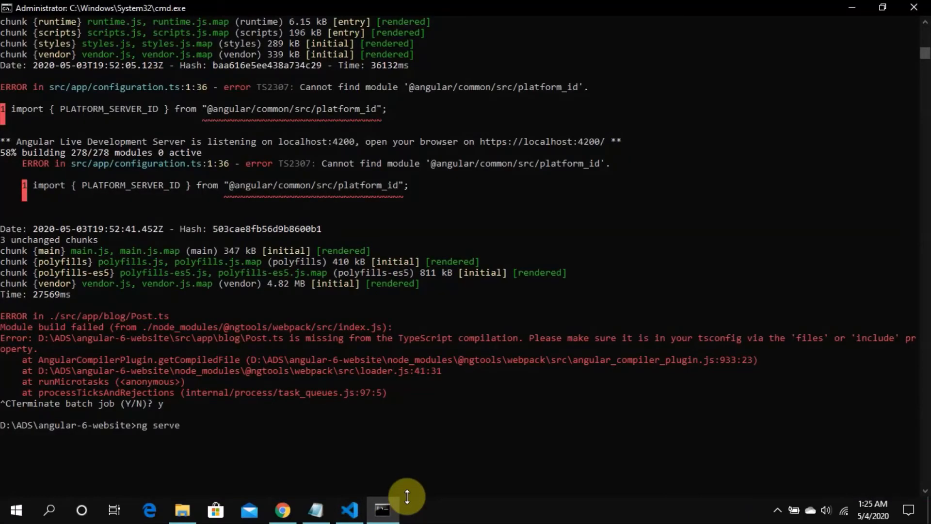
key("enter")
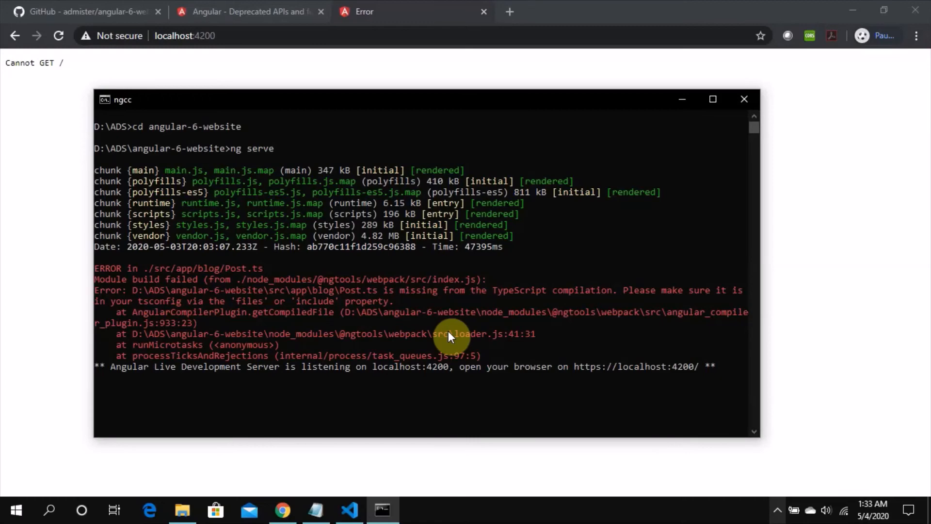
mouse_move(496, 412)
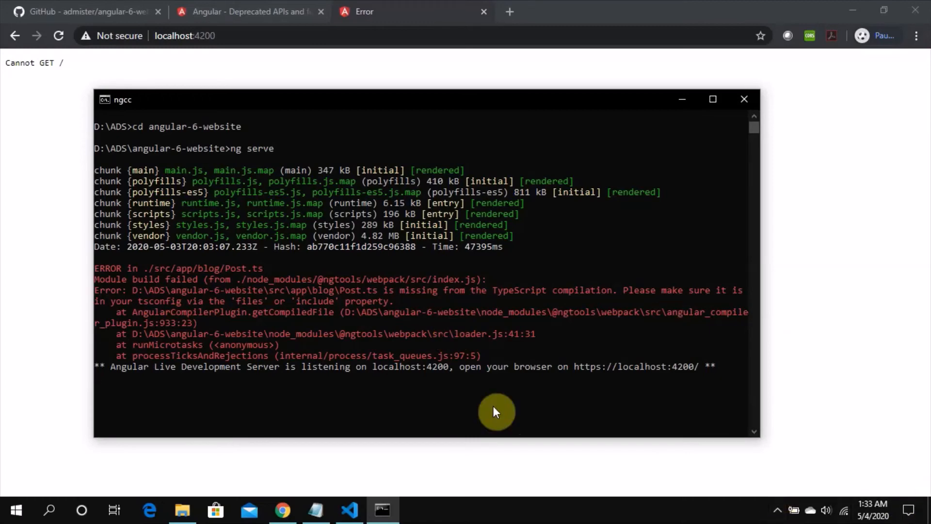
left_click(350, 509)
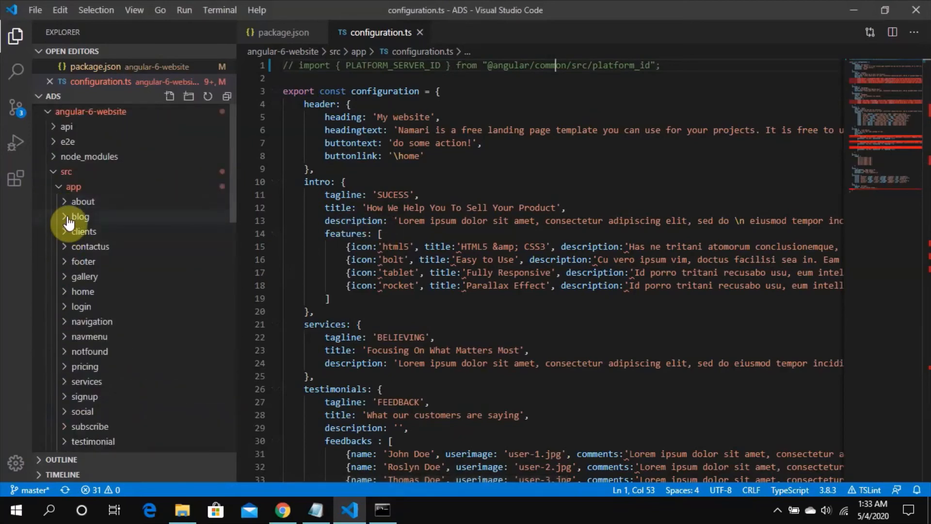
Rename Post.ts to post.ts, accept the import updates, and review post-block and blog-page components
left_click(79, 217)
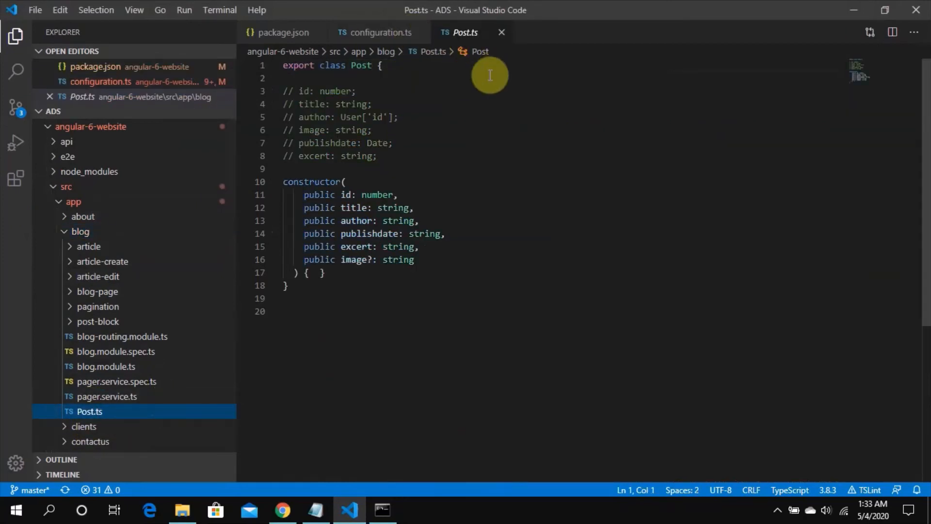
mouse_move(363, 88)
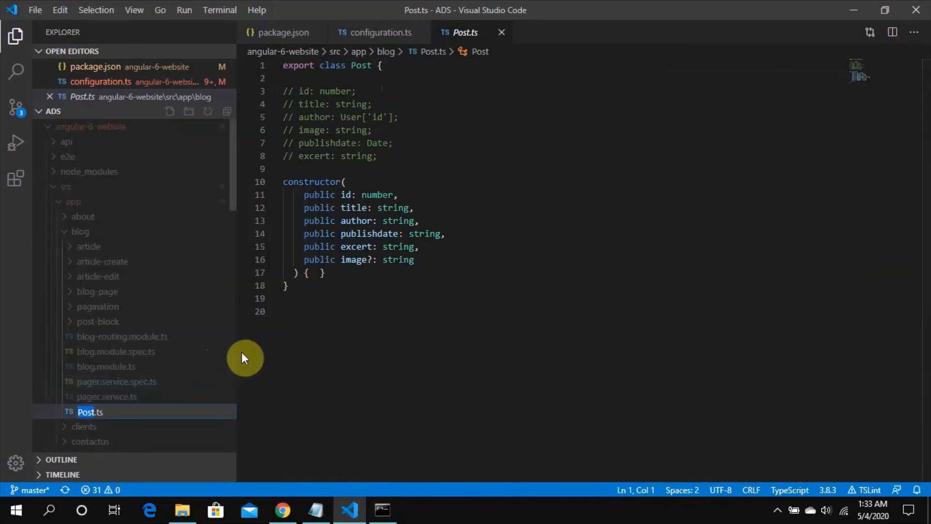
mouse_move(191, 392)
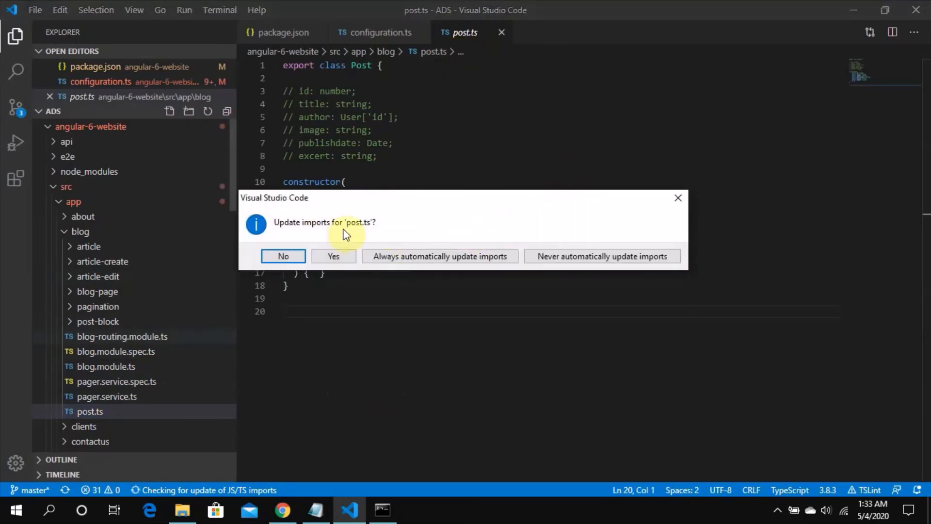
mouse_move(359, 246)
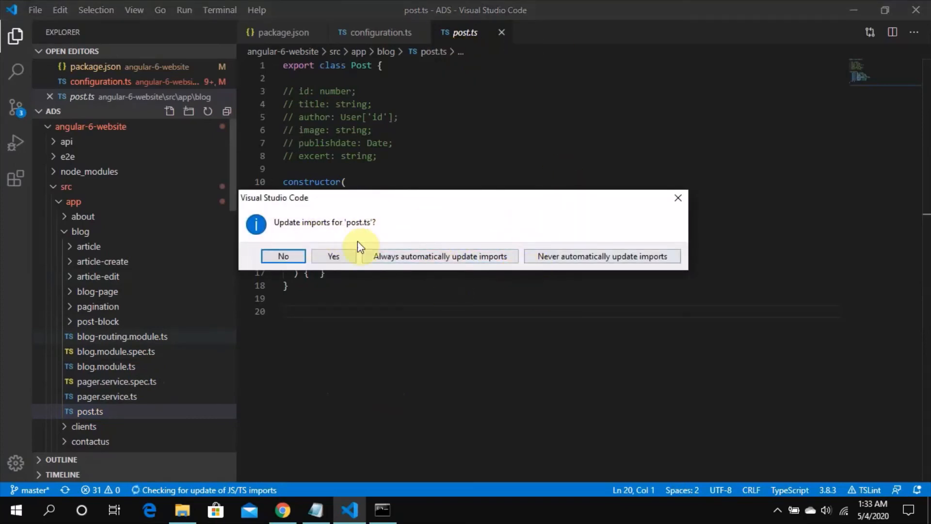
mouse_move(440, 257)
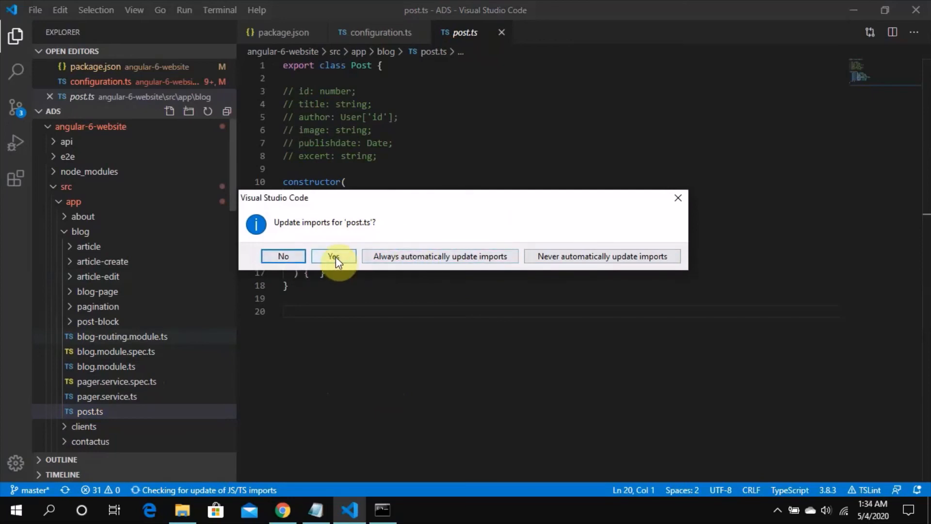
left_click(333, 256)
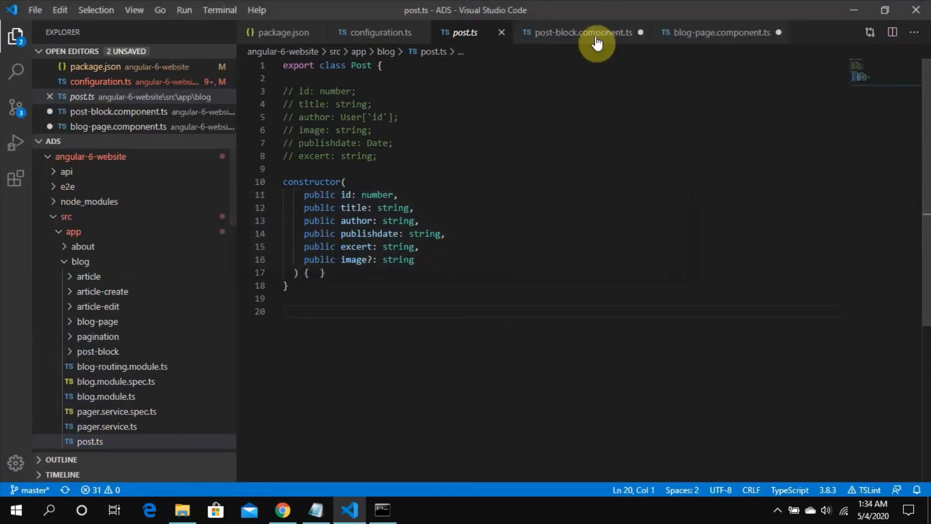
left_click(579, 32)
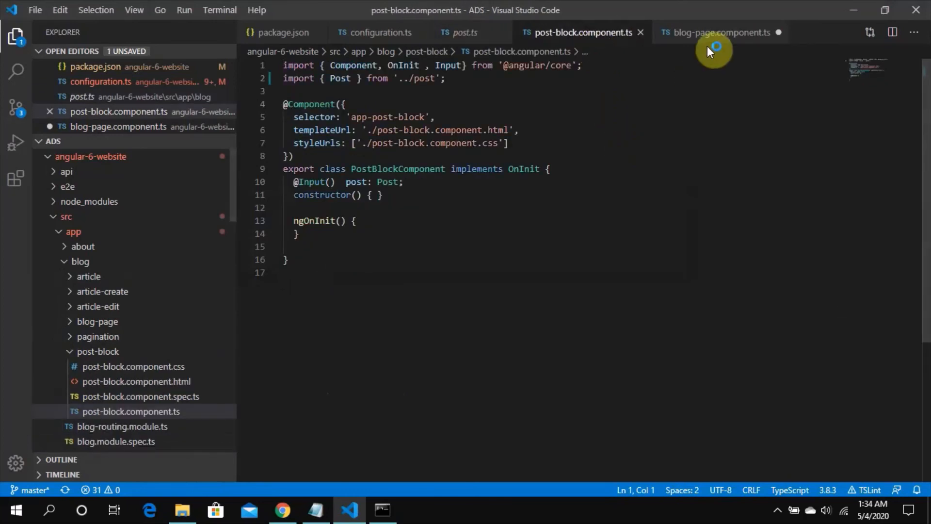
left_click(718, 32)
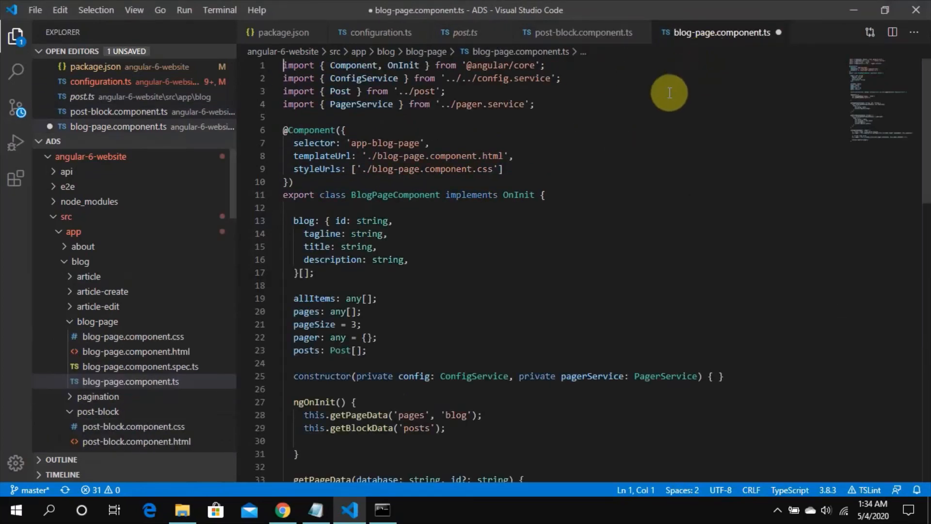
left_click(464, 32)
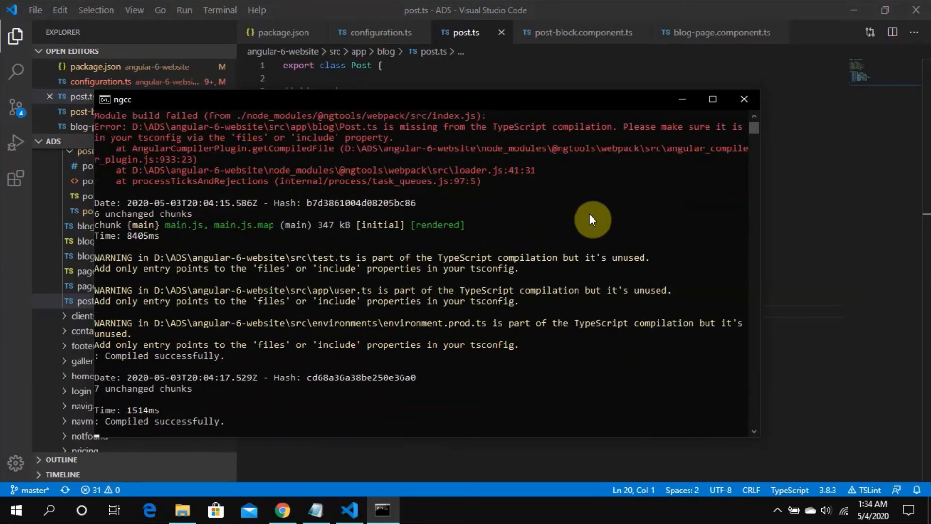
Maximize the dev server console to confirm 'Compiled successfully'
left_click(712, 99)
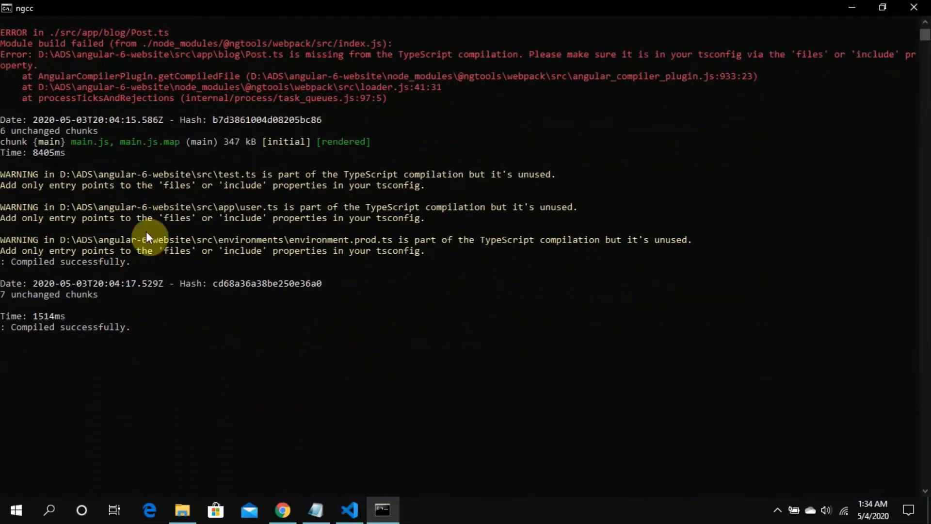
mouse_move(308, 358)
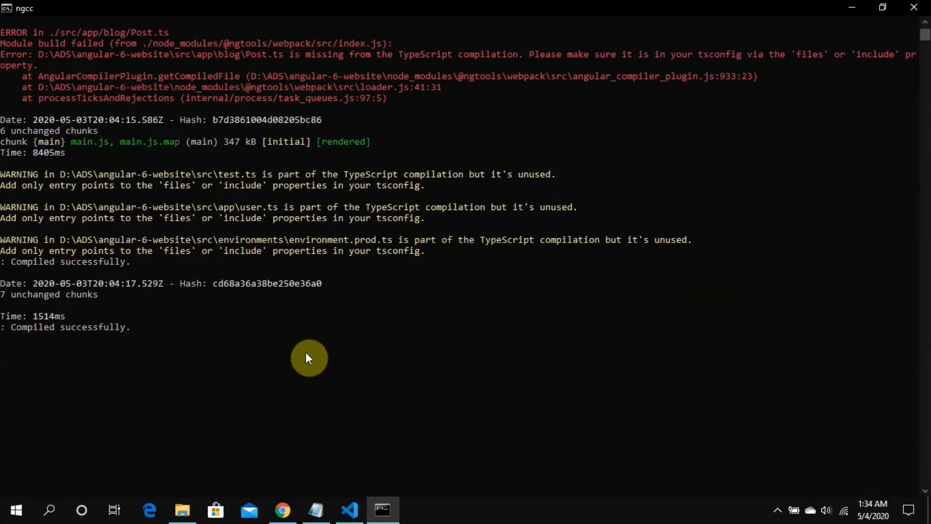
mouse_move(335, 469)
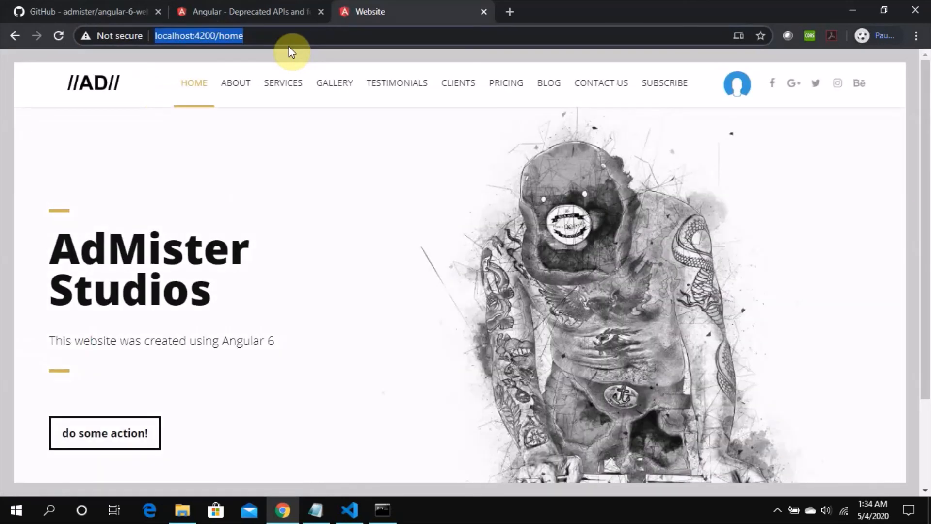
Visit the About, Services, Gallery, Testimonials and Subscribe pages, ending on Services
left_click(235, 83)
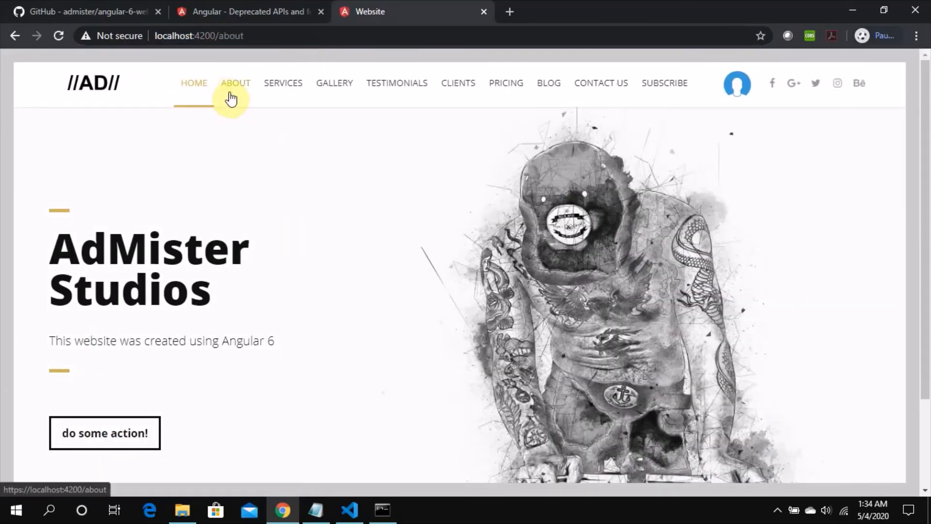
left_click(289, 82)
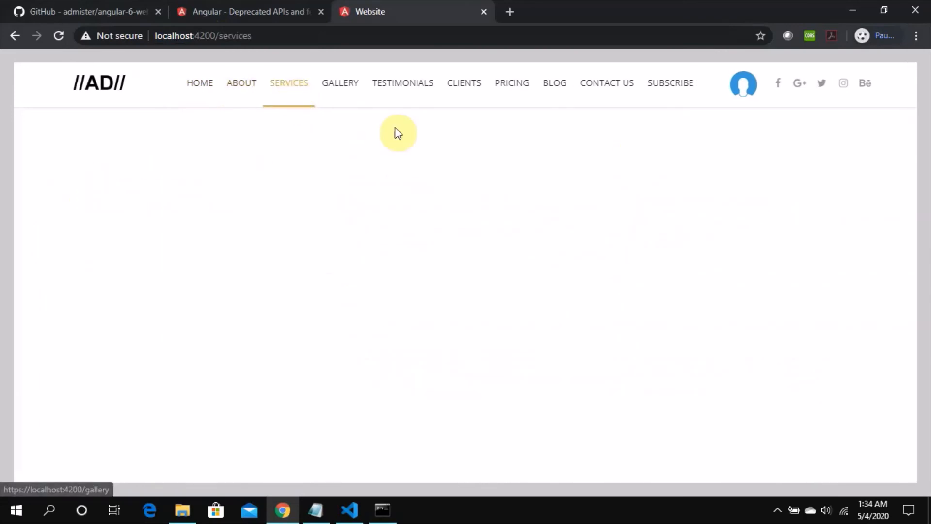
left_click(339, 83)
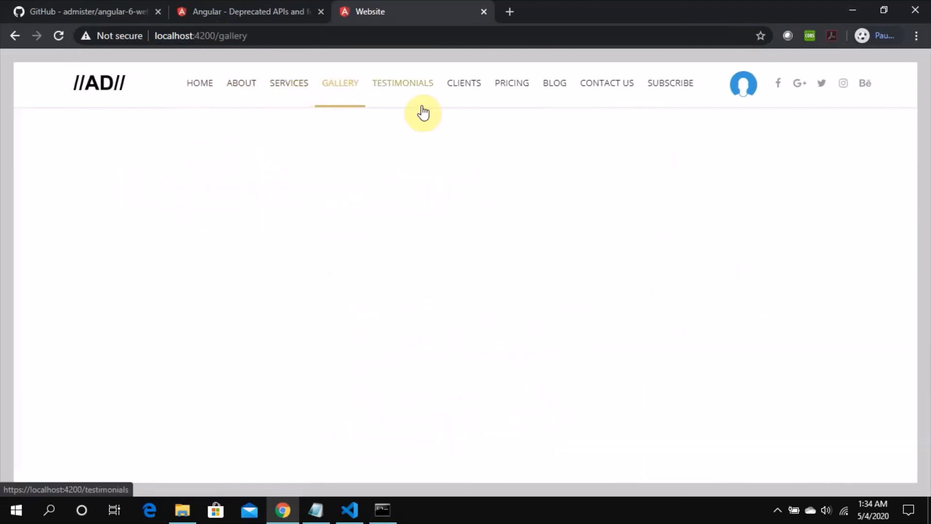
left_click(743, 83)
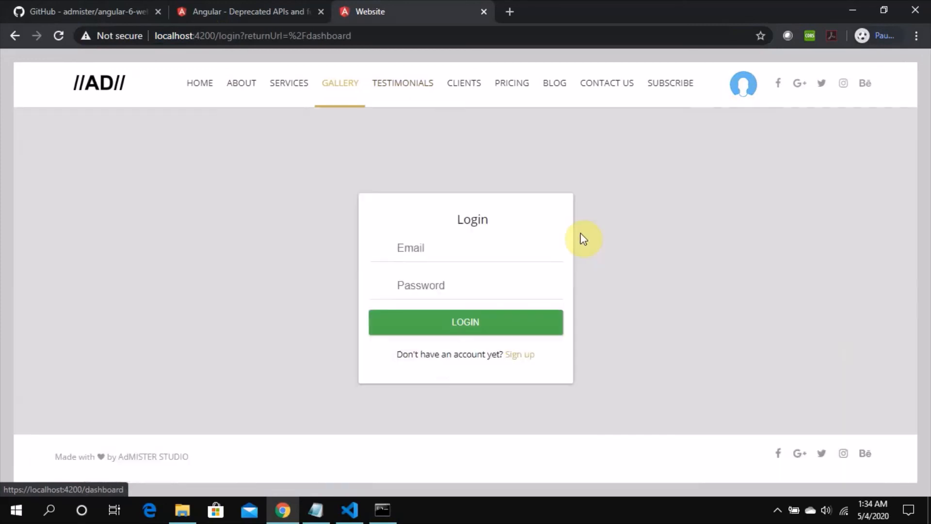
mouse_move(614, 260)
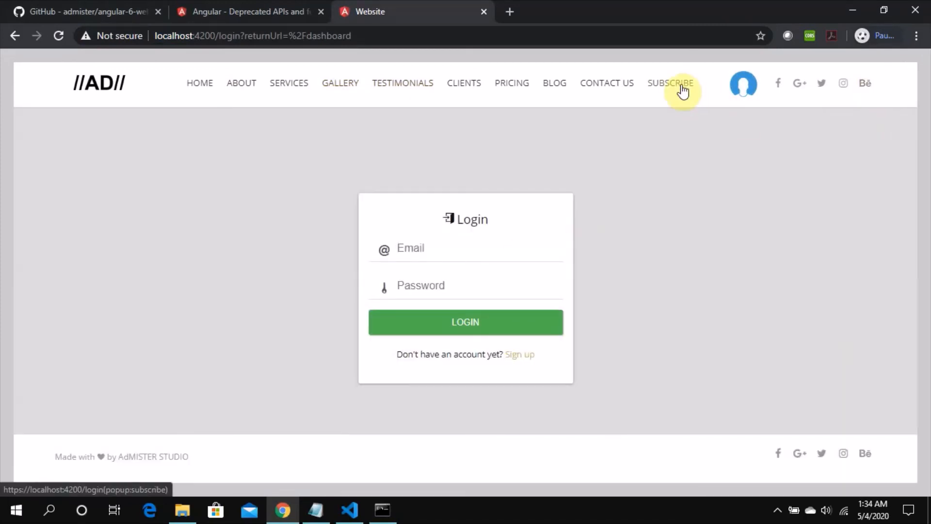
left_click(670, 83)
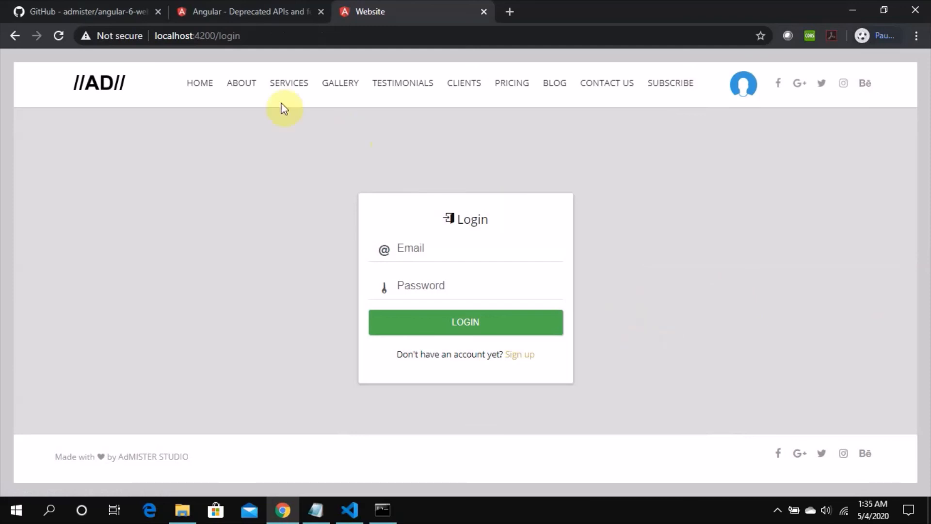
left_click(240, 82)
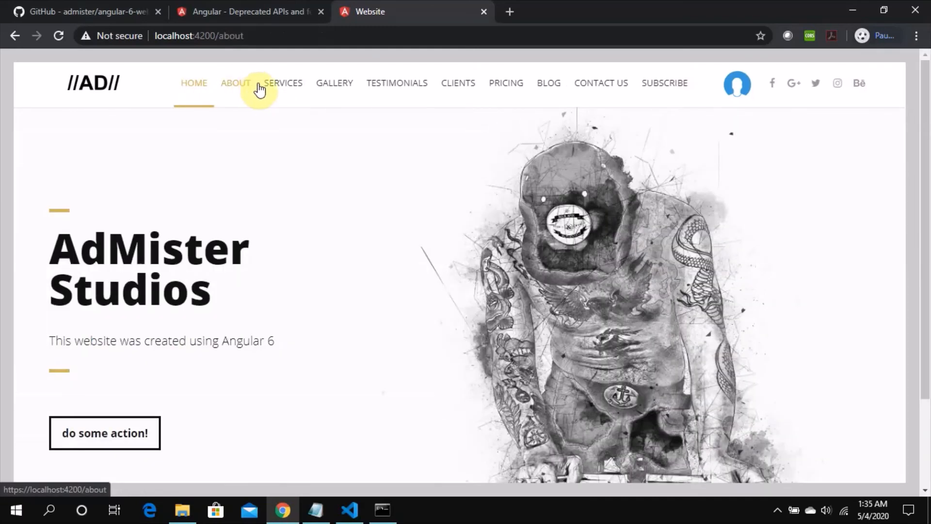
left_click(284, 83)
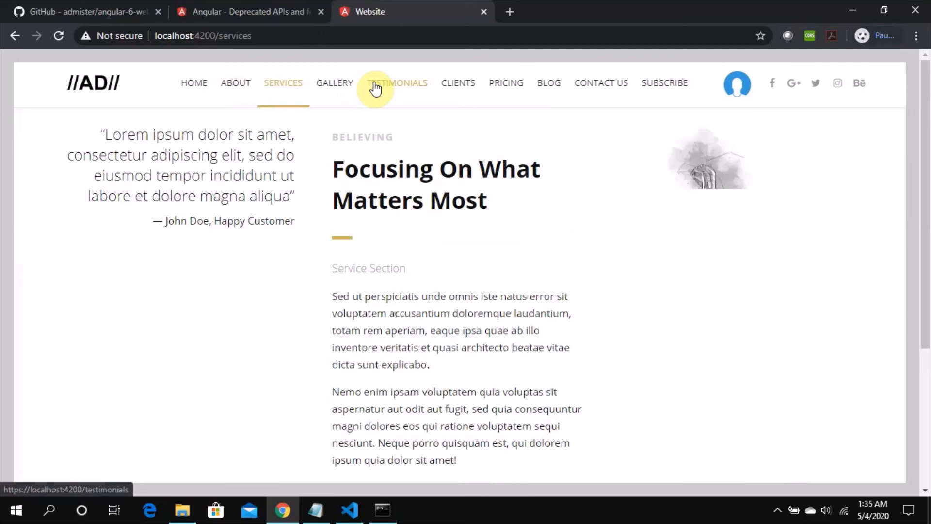